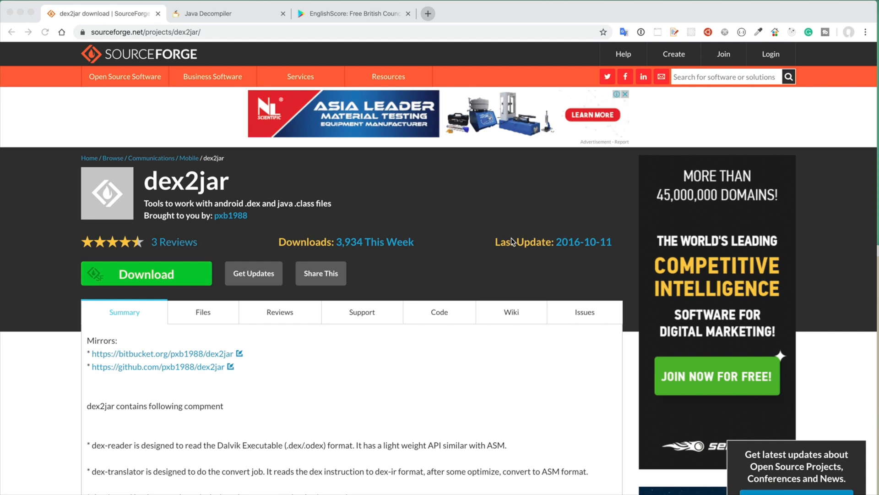
mouse_move(194, 187)
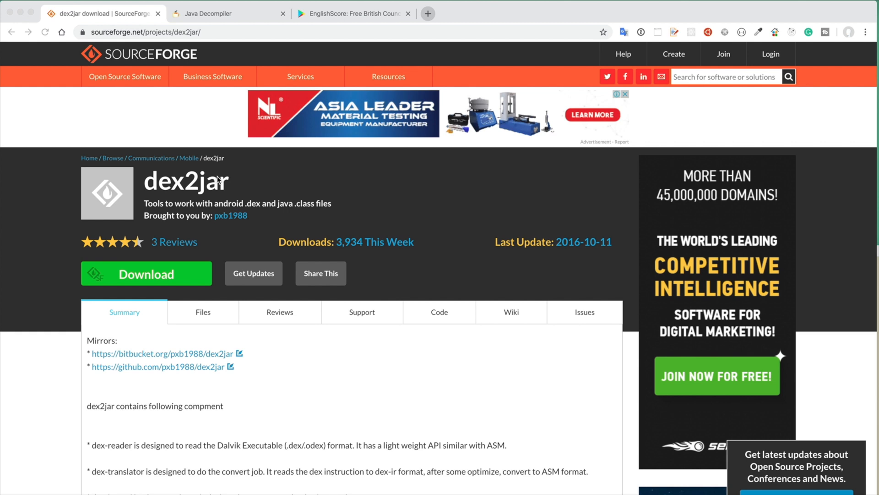
mouse_move(265, 170)
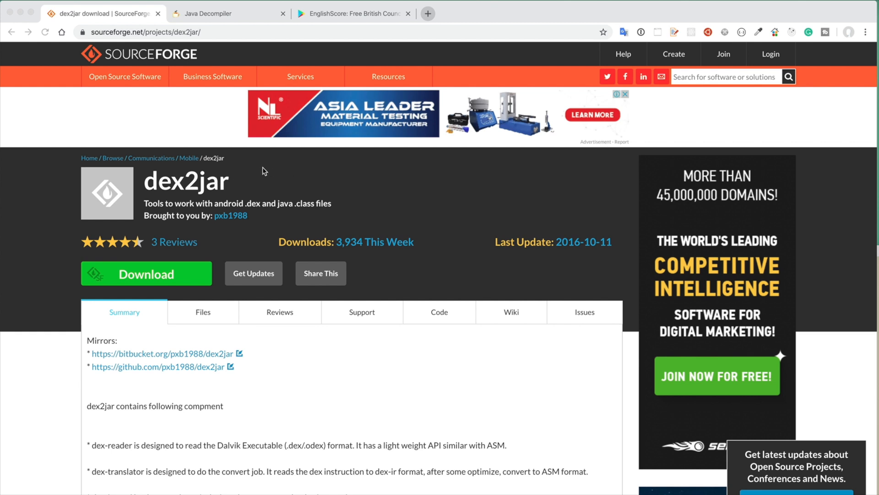
Open the github.com/pxb1988/dex2jar mirror, then go back to the SourceForge dex2jar page
click(159, 367)
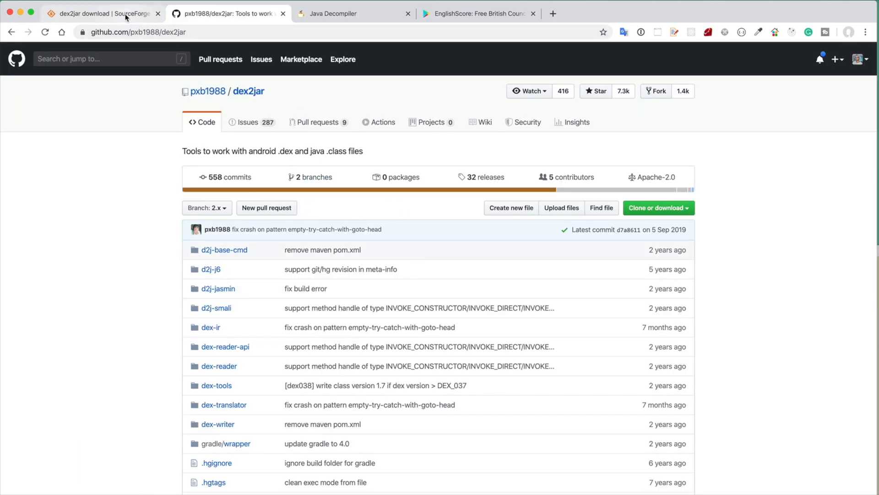
click(100, 13)
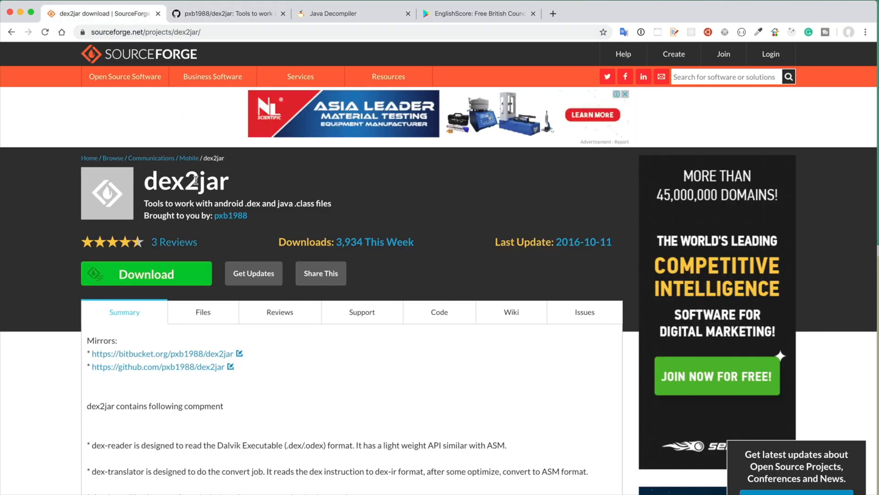
scroll(up, 3)
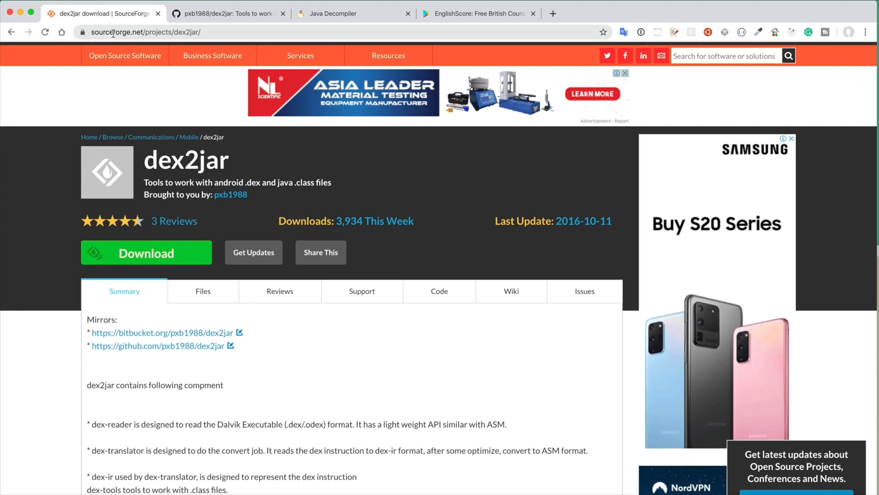
click(124, 55)
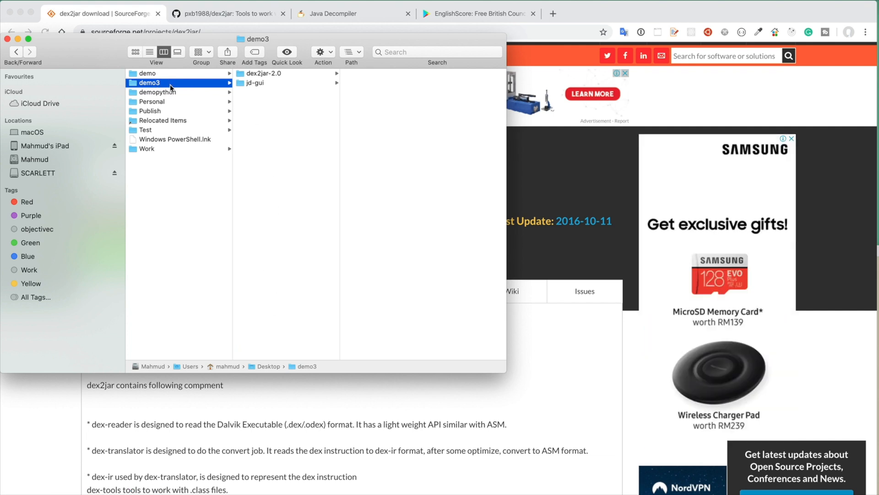
Show dex2jar-2.0's contents in Finder, move the window down, and return to GitHub
click(263, 73)
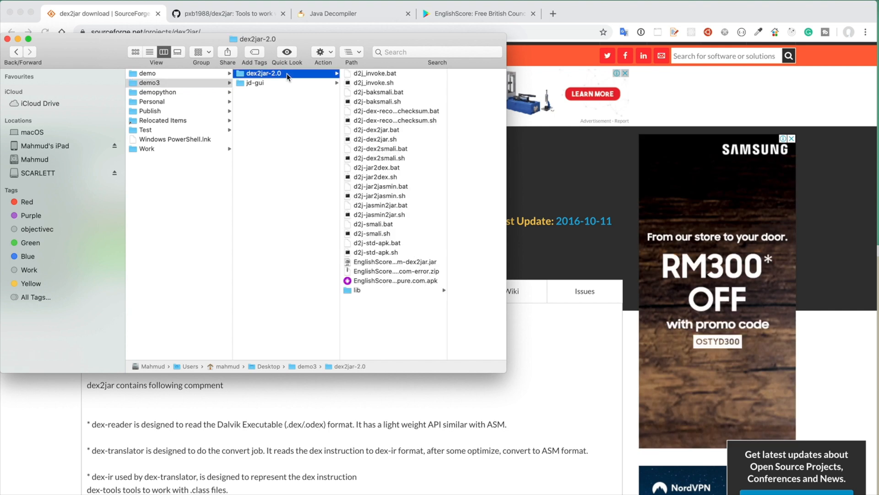
drag(255, 38, 270, 114)
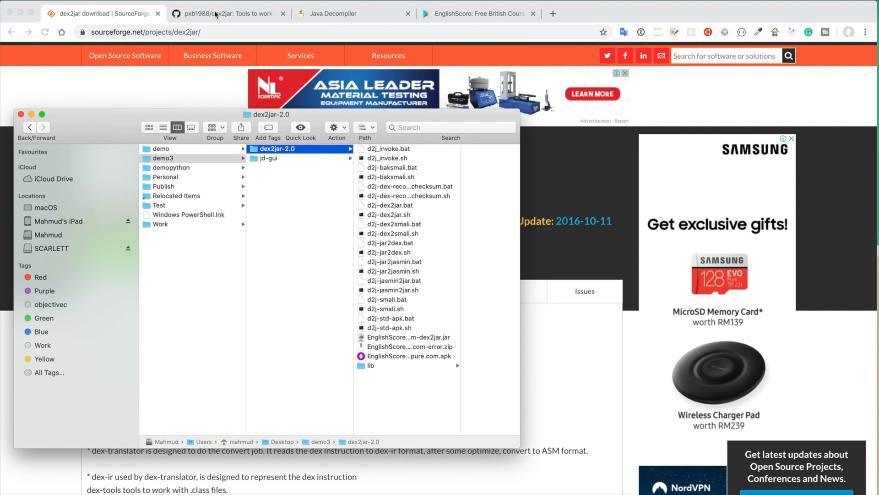
click(228, 14)
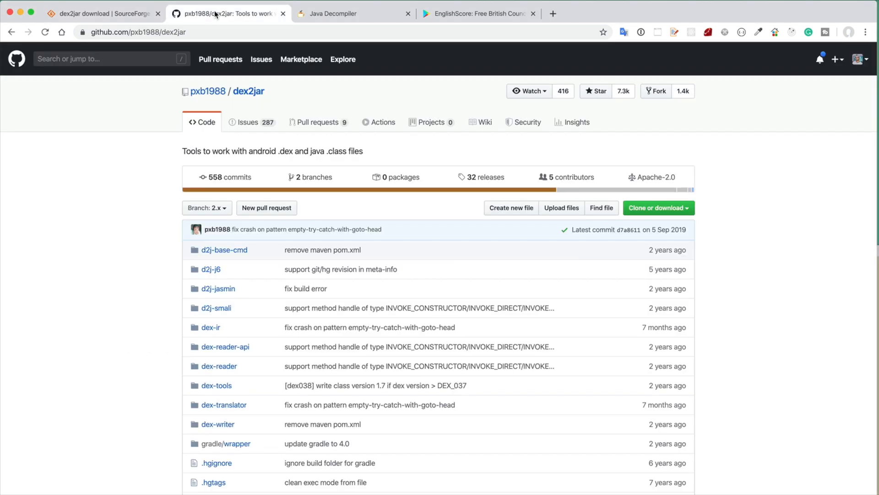
mouse_move(227, 12)
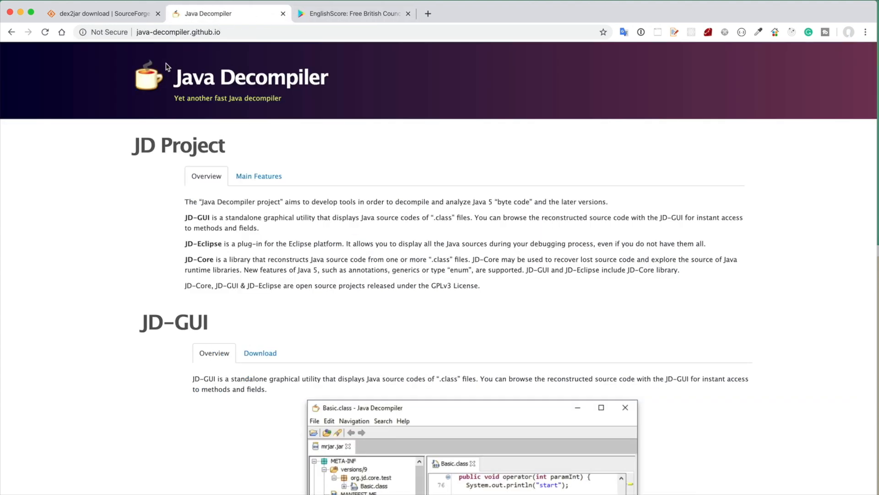
mouse_move(211, 32)
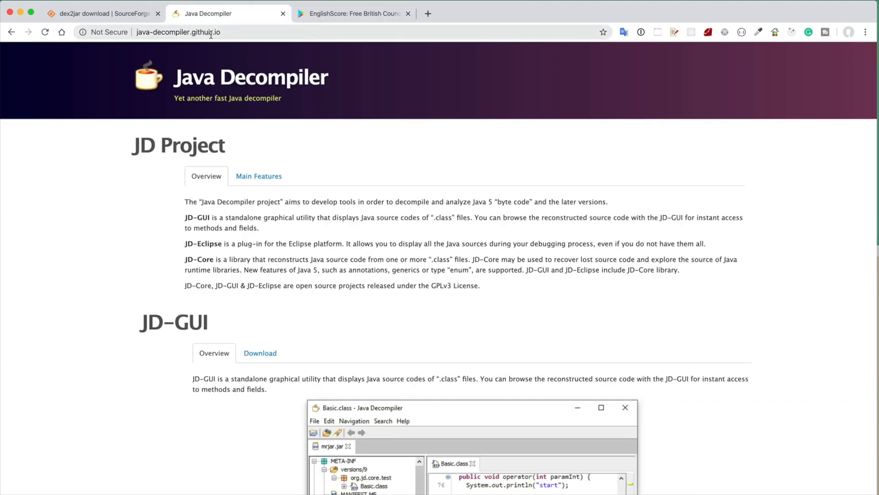
Show the JD-GUI Download tab's releases list on the Java Decompiler site
scroll(down, 3)
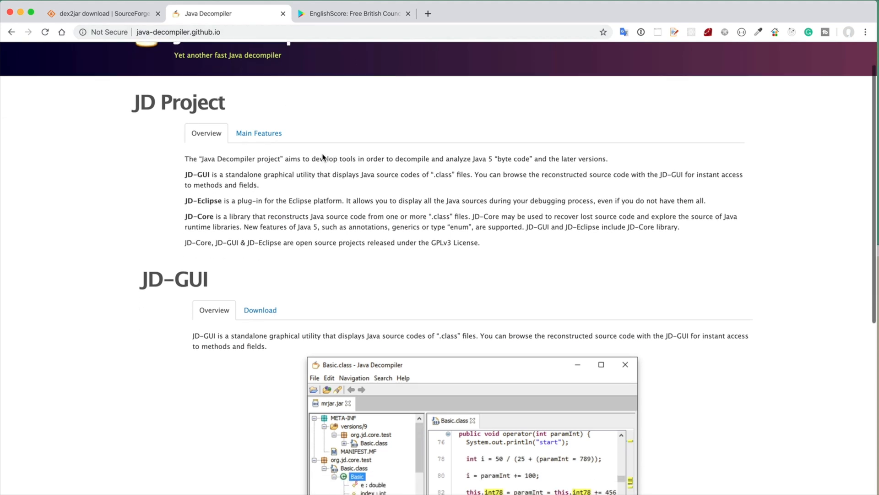
click(260, 309)
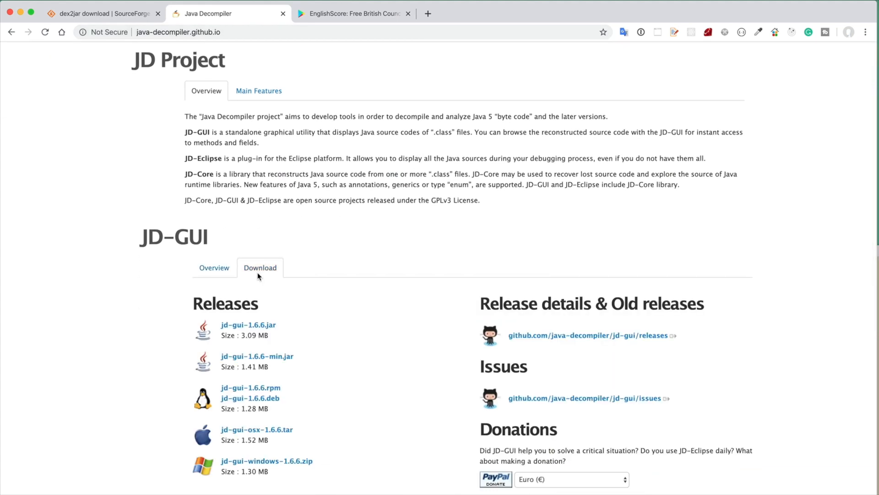
scroll(down, 3)
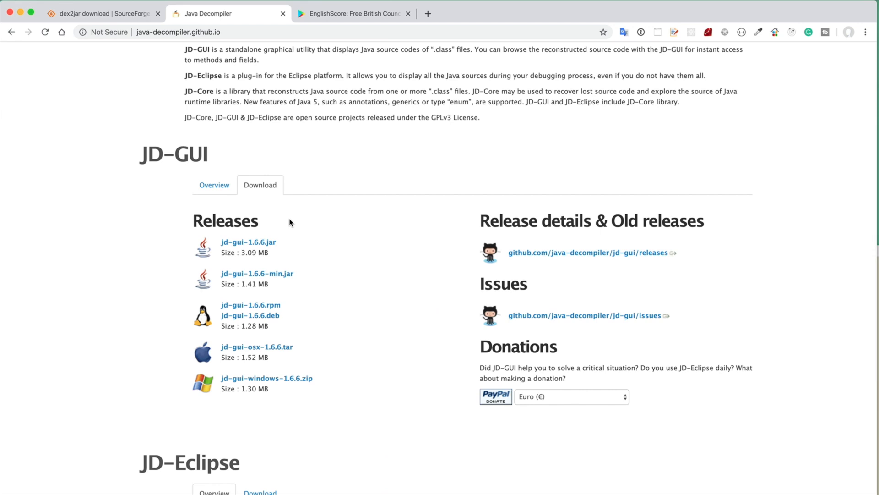
mouse_move(324, 301)
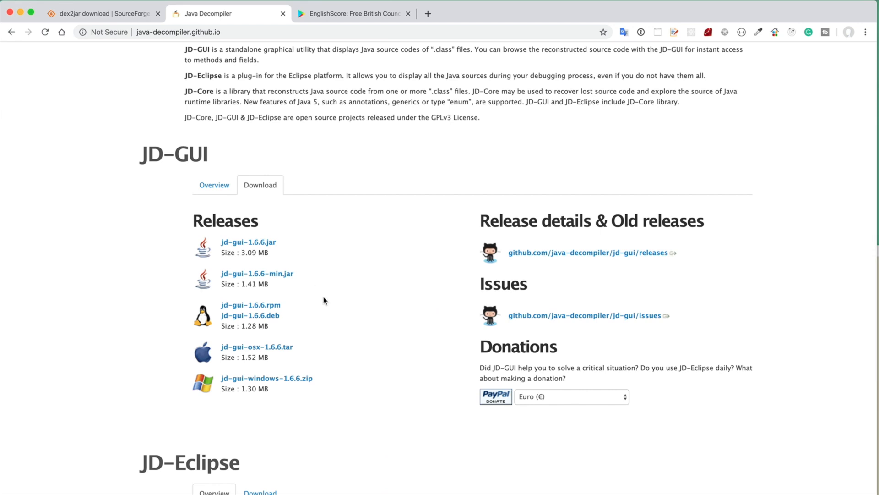
mouse_move(256, 379)
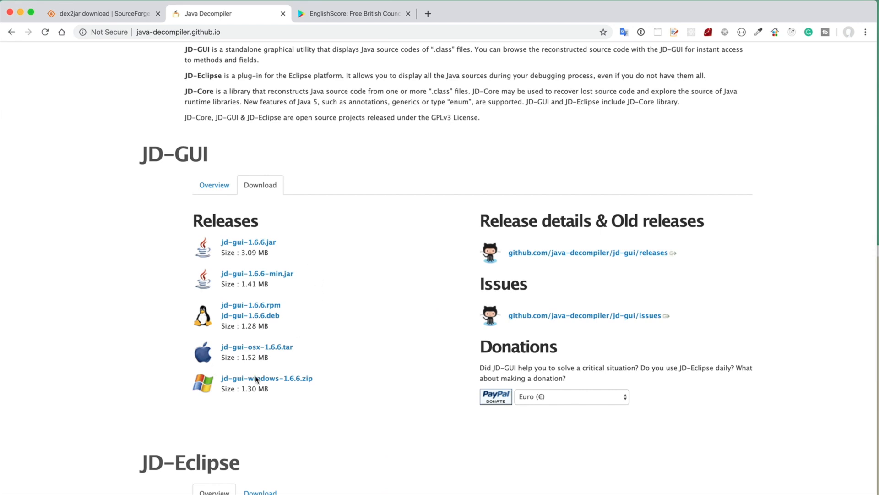
mouse_move(324, 386)
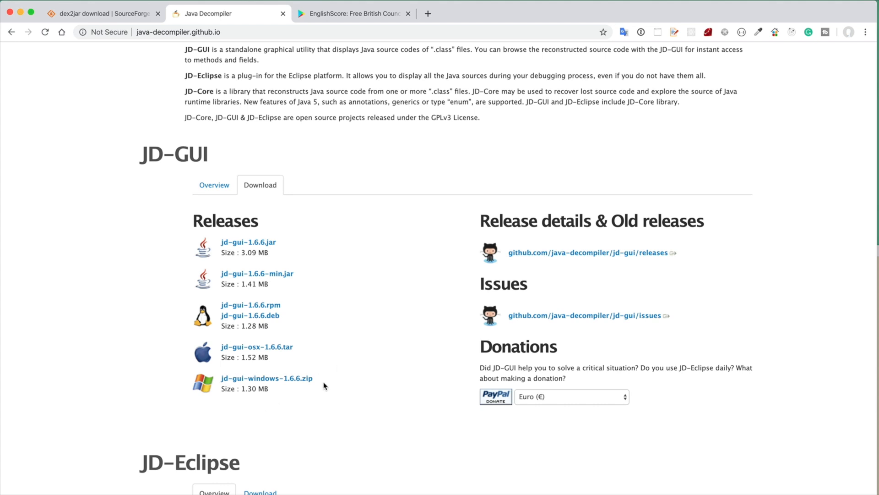
mouse_move(322, 385)
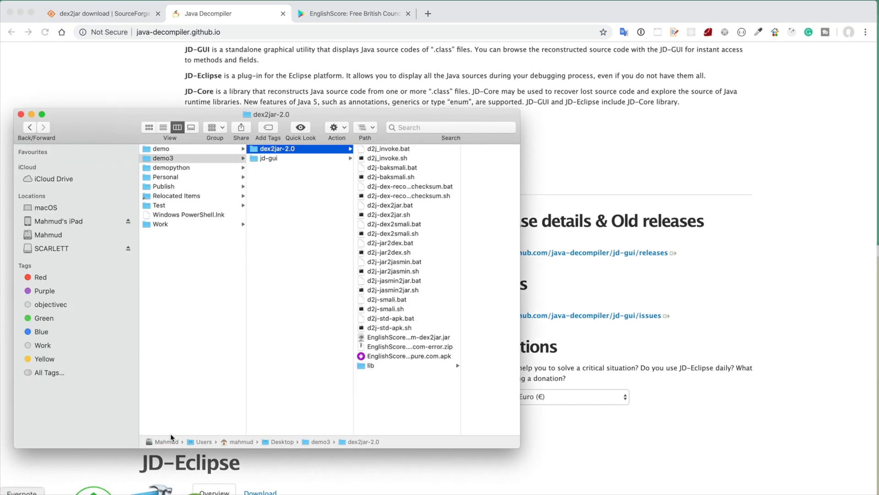
Show the jd-gui folder's files in Finder and close the Java Decompiler page
click(269, 157)
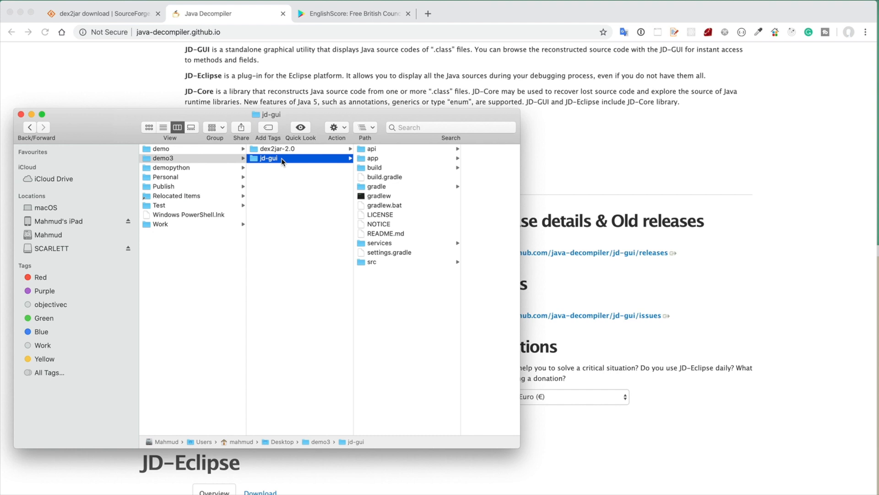
mouse_move(296, 159)
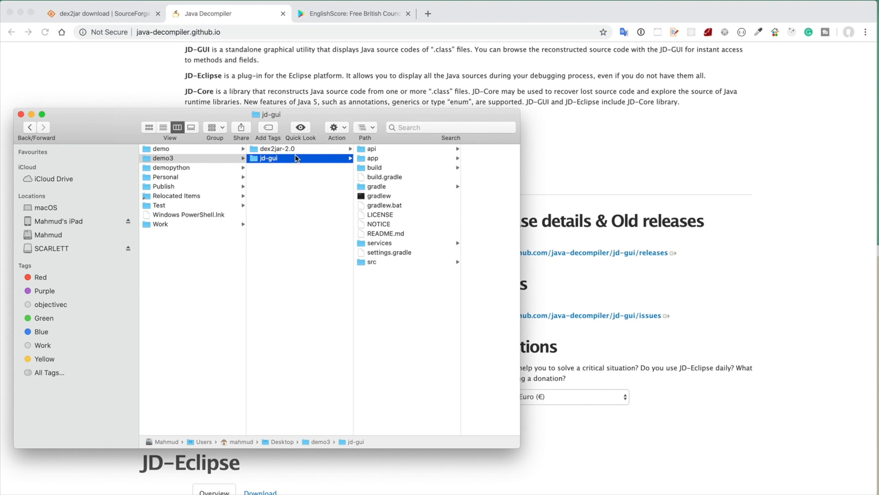
mouse_move(279, 163)
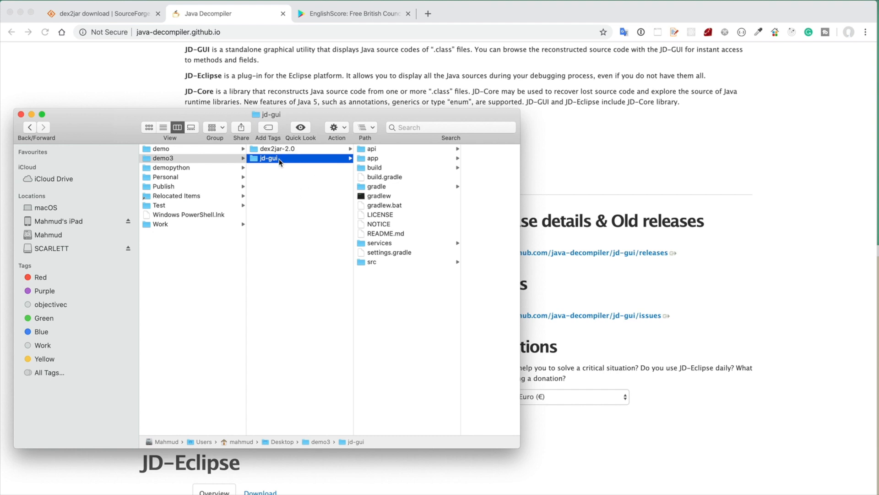
mouse_move(172, 162)
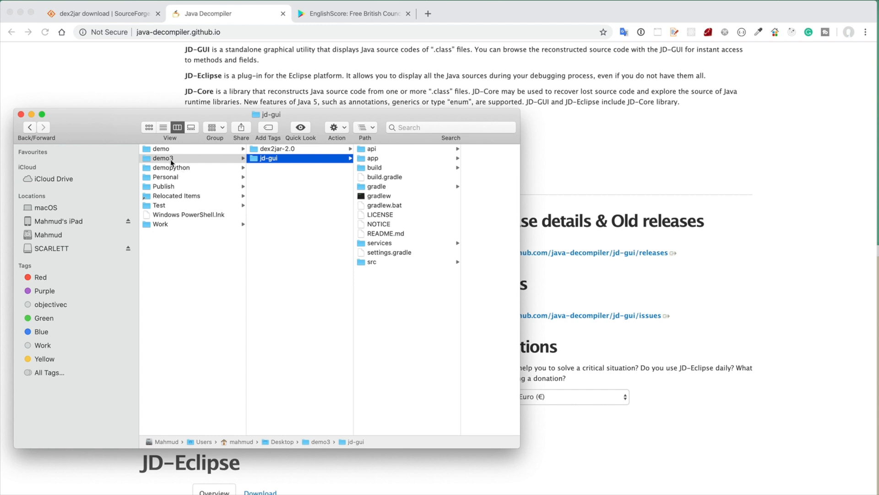
mouse_move(322, 209)
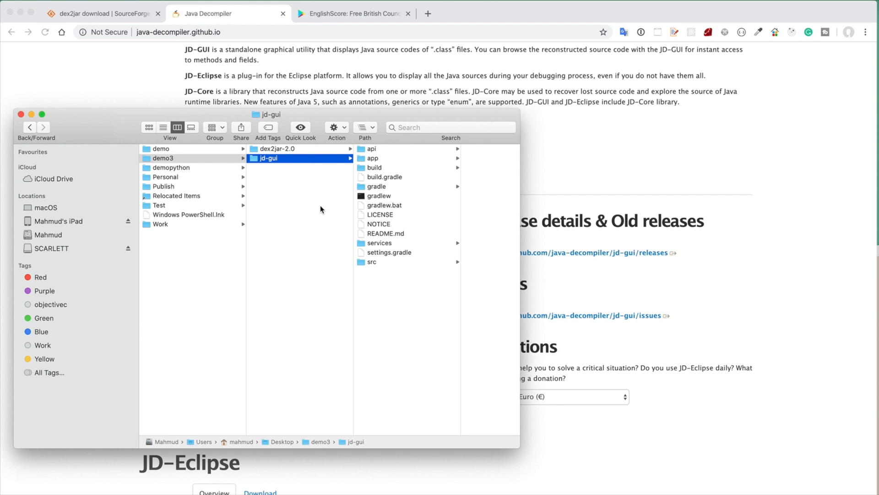
click(227, 14)
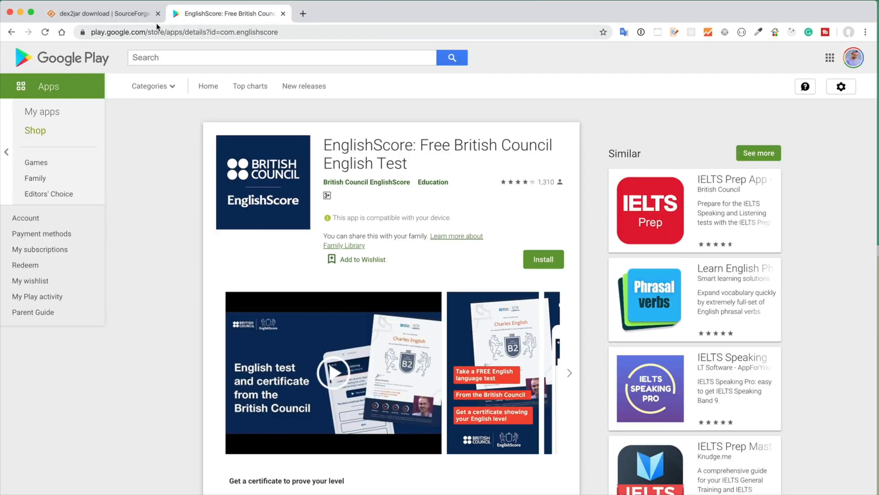
Close the dex2jar SourceForge page, leaving the EnglishScore listing open
click(158, 13)
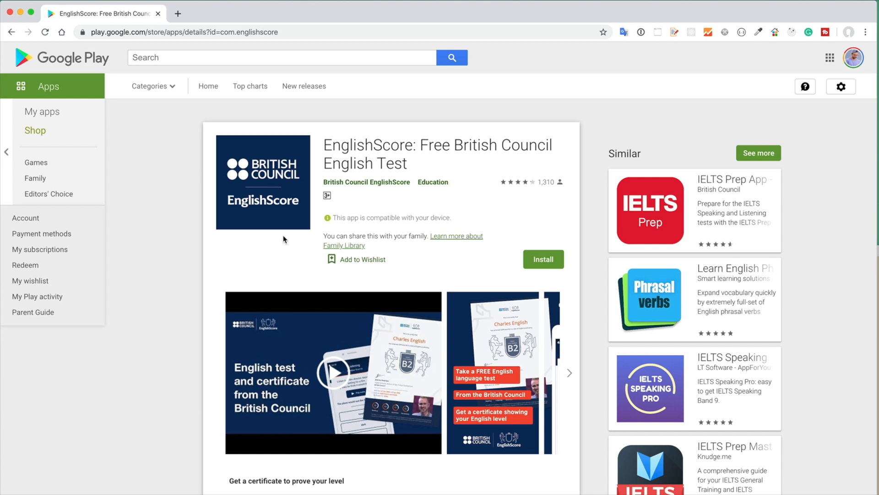
mouse_move(470, 137)
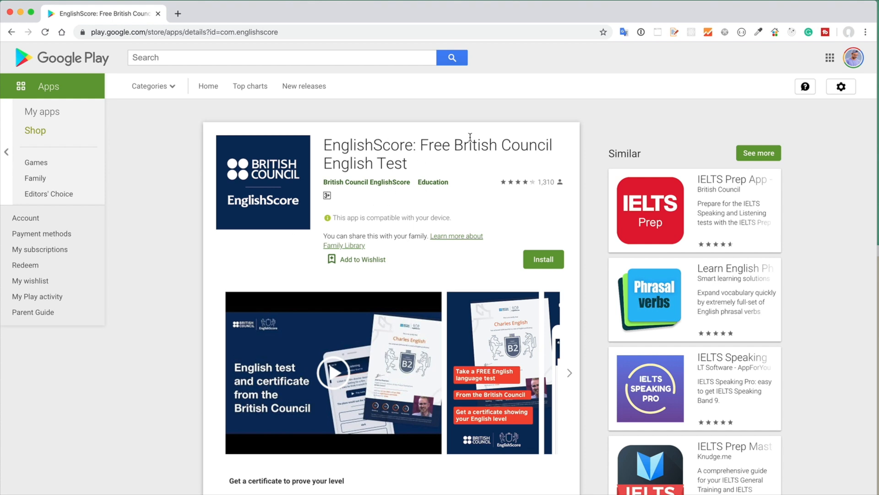
mouse_move(440, 166)
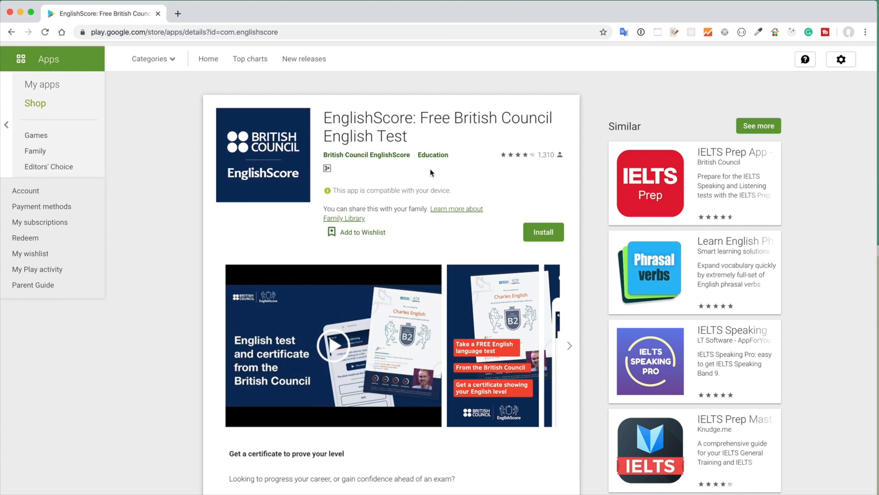
mouse_move(443, 132)
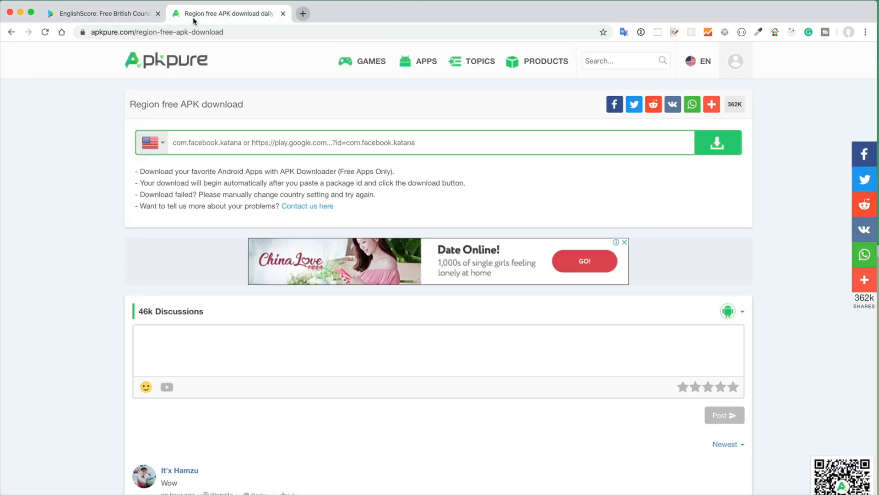
Fetch EnglishScore in APKPure from play.google.com/store/apps/details?id=com.englishscore and download the APK
text(https://play.google.com/store/apps/details?id=com.englishscore)
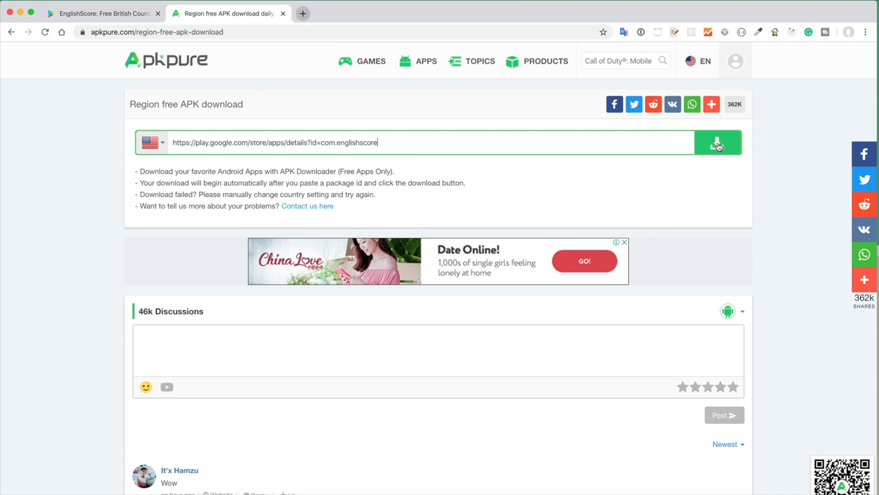
click(719, 142)
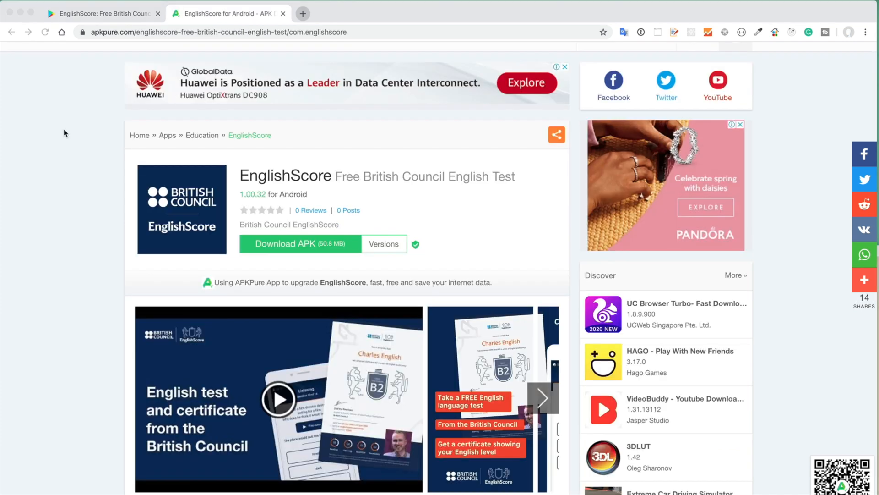
mouse_move(527, 184)
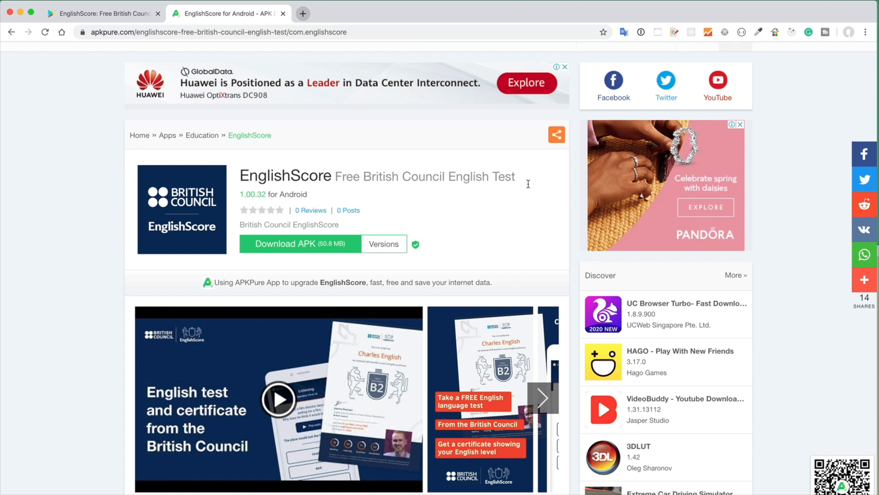
mouse_move(251, 258)
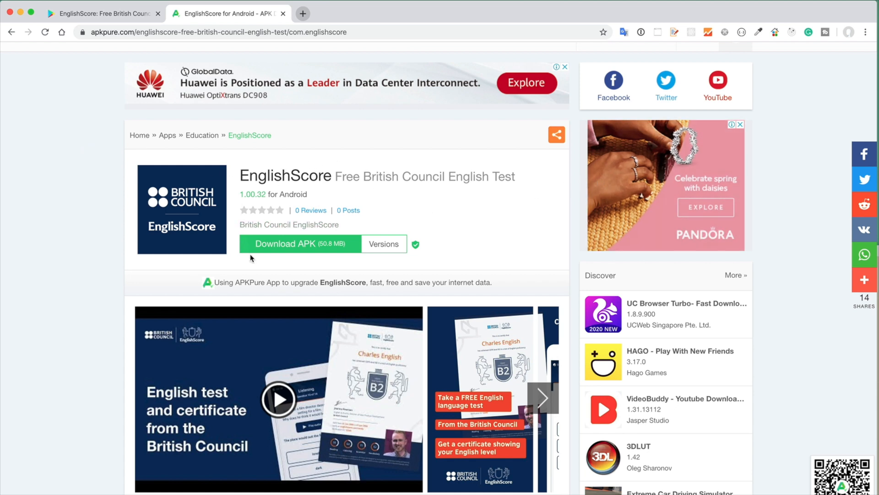
mouse_move(321, 256)
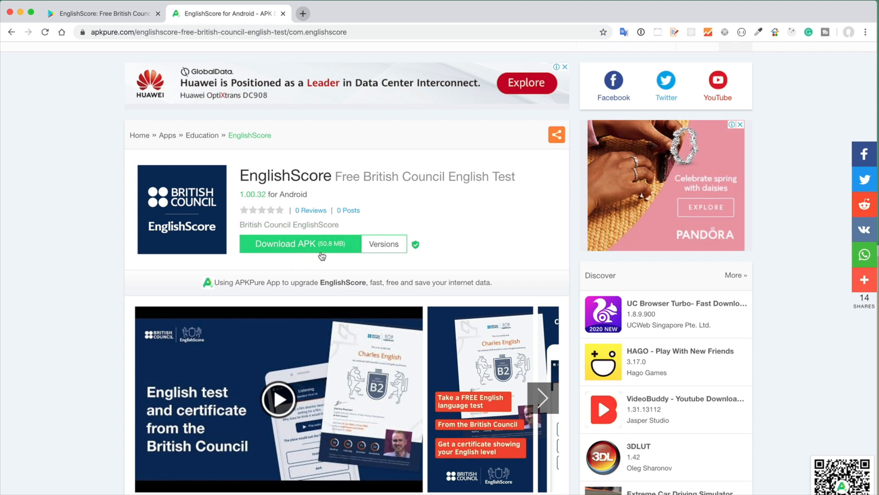
mouse_move(315, 253)
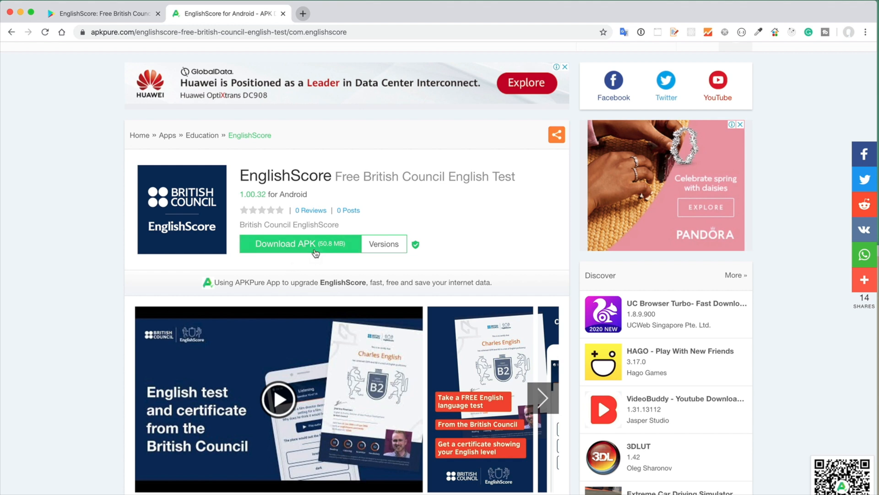
click(285, 243)
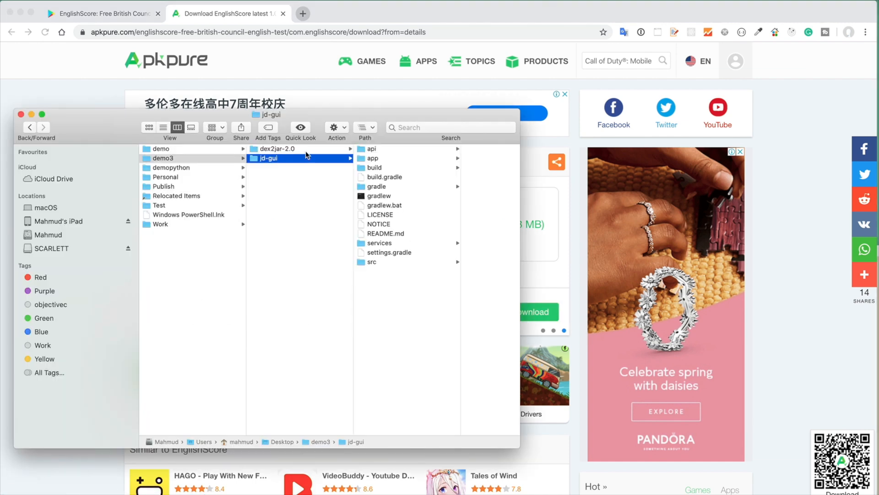
Open dex2jar-2.0 in Finder and begin a cd command in Terminal
click(277, 149)
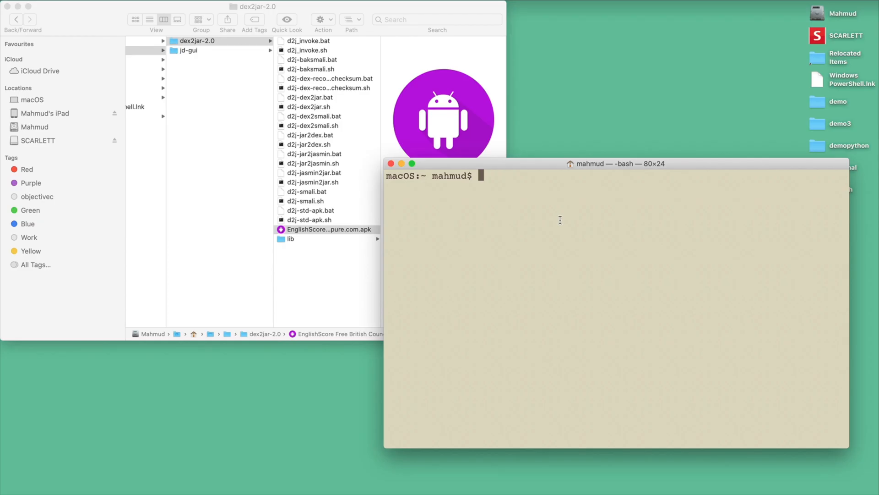
mouse_move(493, 168)
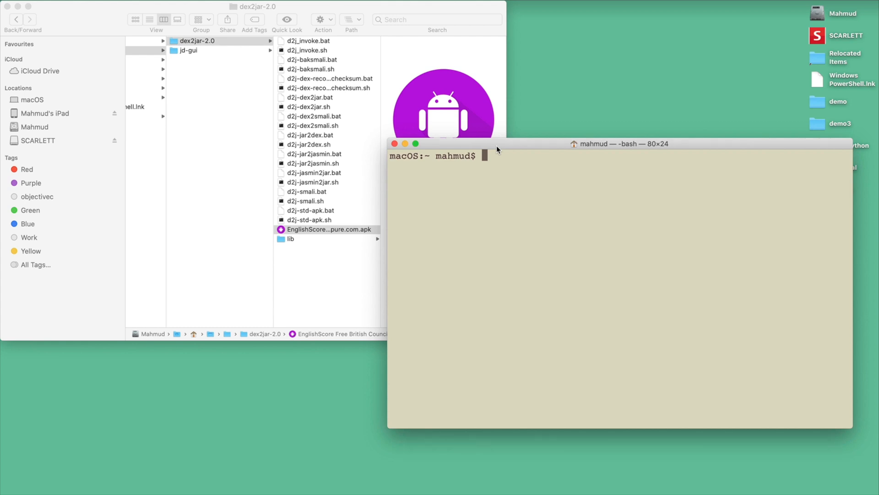
mouse_move(578, 204)
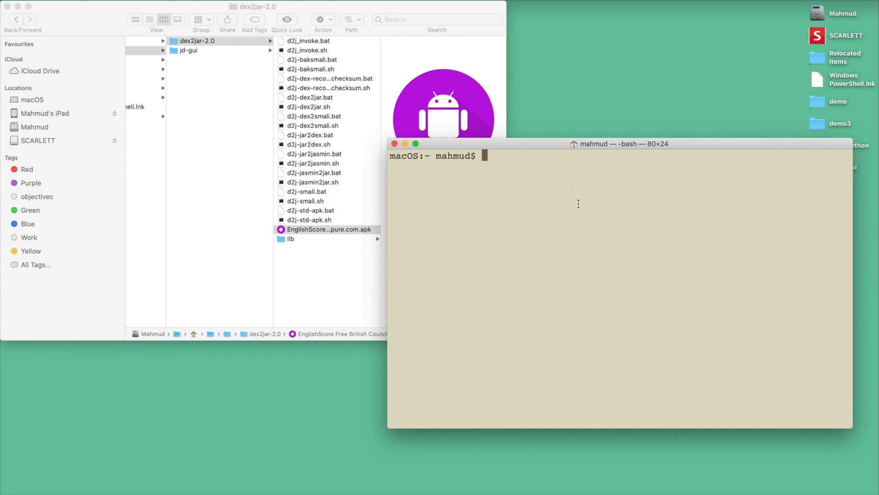
mouse_move(550, 215)
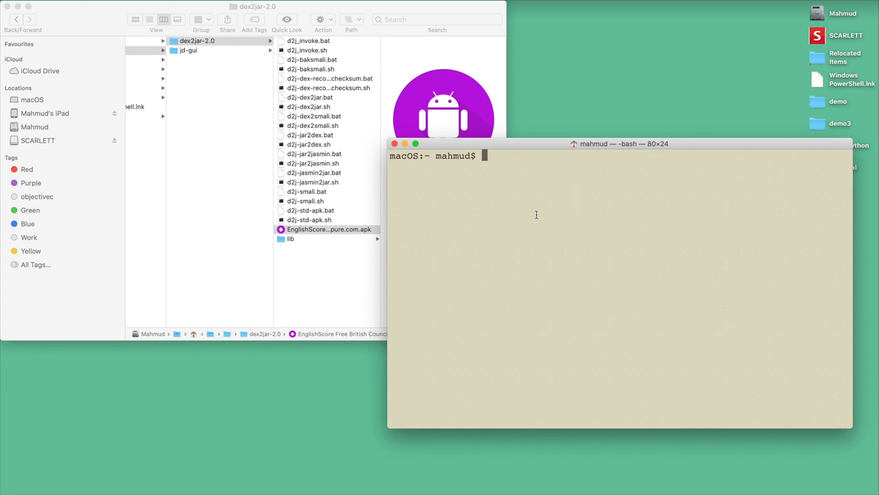
text(cd)
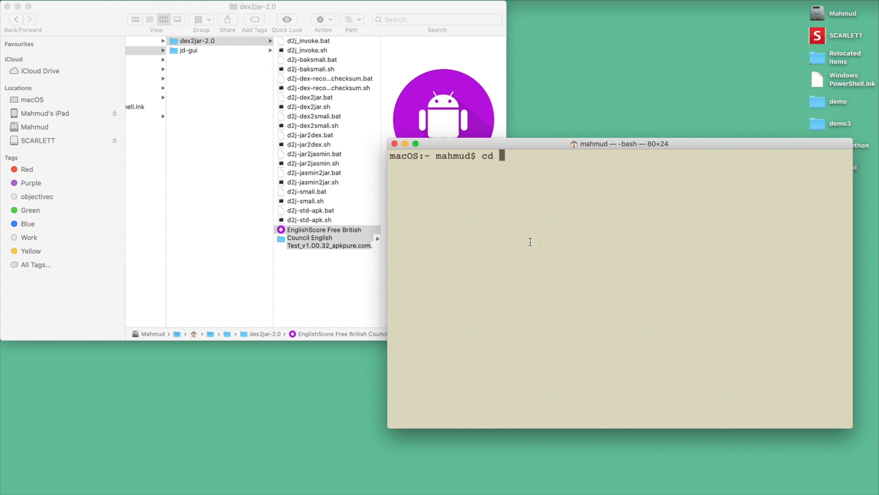
Change directory to /Users/mahmud/Desktop/demo3/dex2jar-2.0 and view the 53.2 MB APK's details
text(/Users/mahmud/Desktop/demo3/dex2jar-2.0)
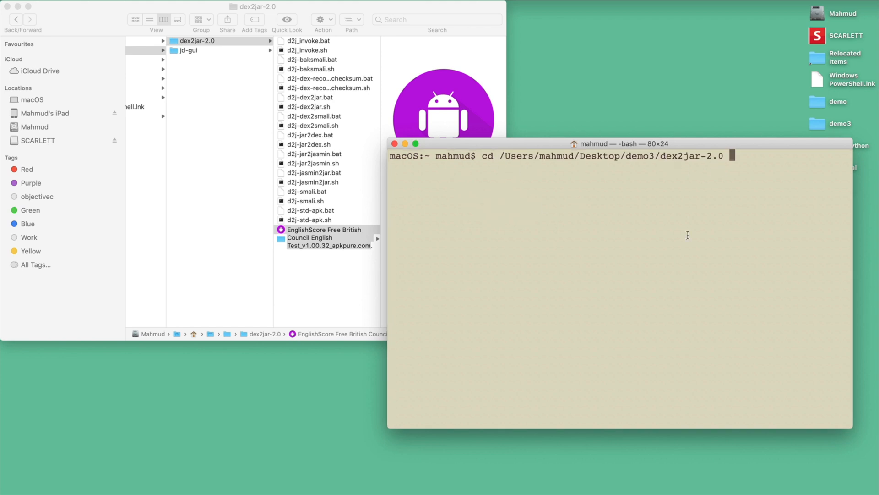
key(Return)
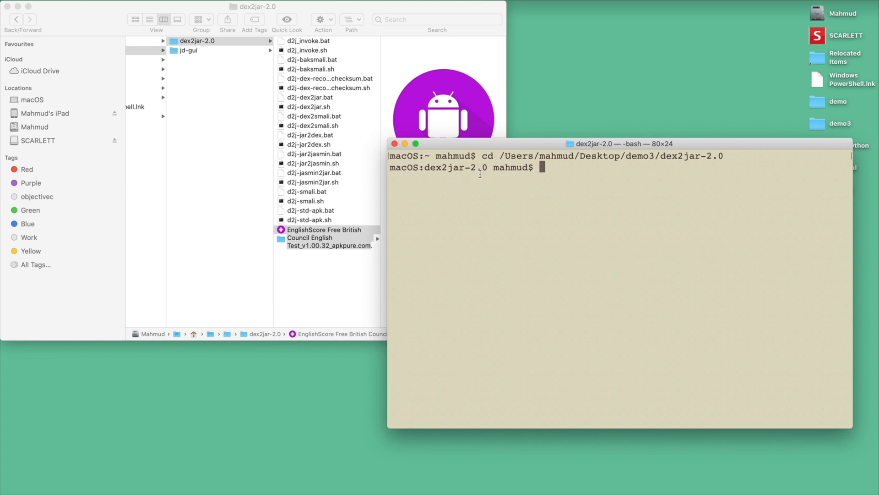
mouse_move(527, 222)
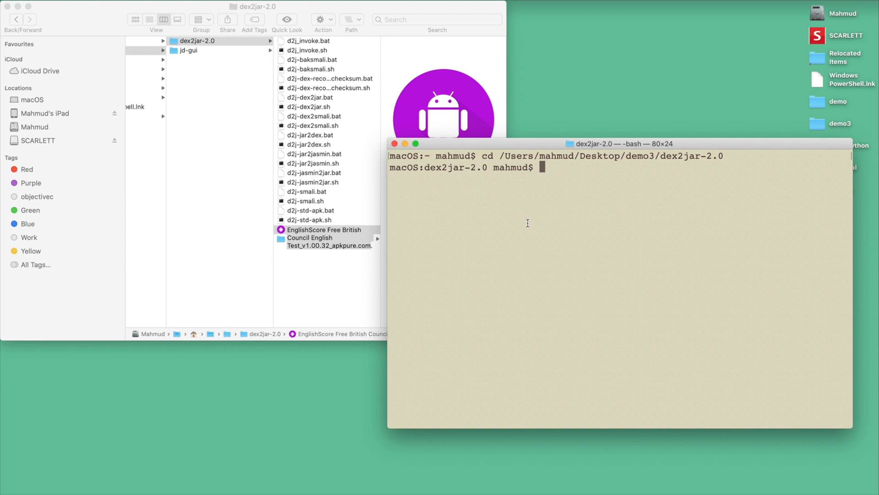
mouse_move(322, 187)
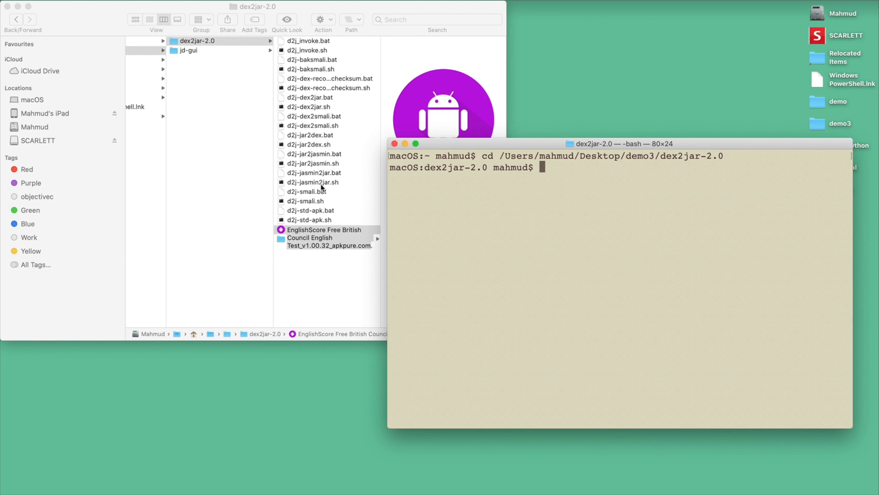
click(327, 229)
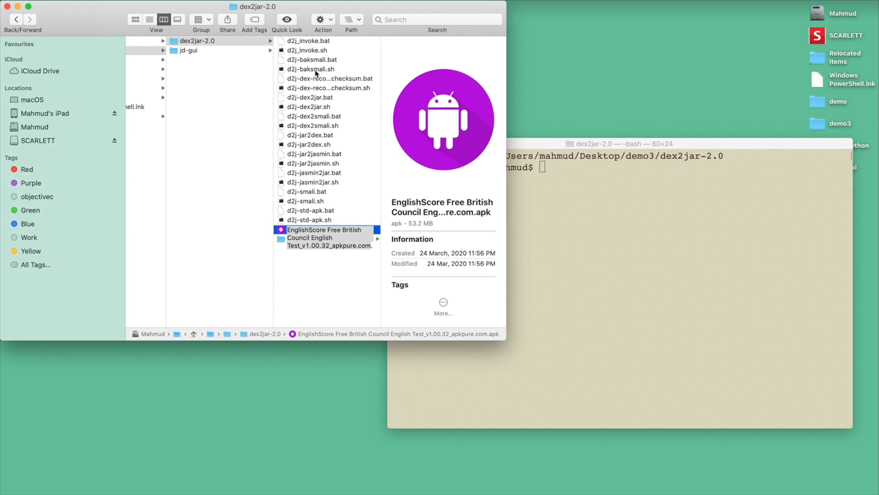
mouse_move(327, 115)
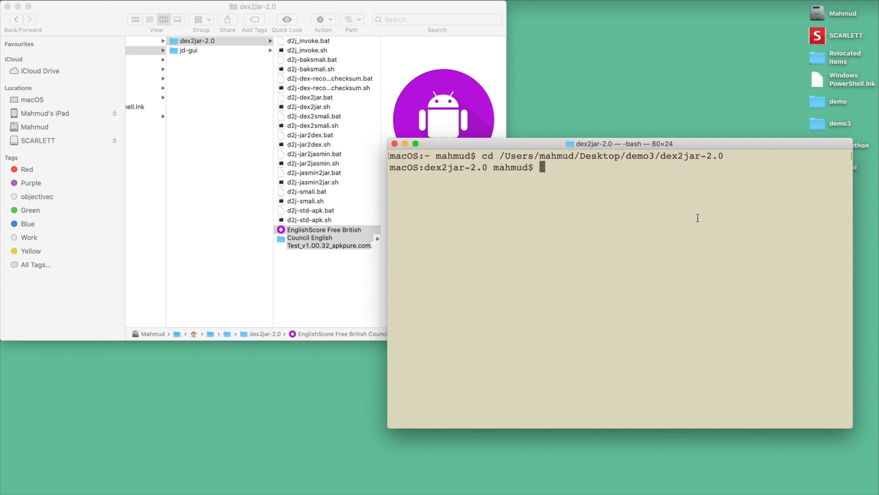
mouse_move(505, 289)
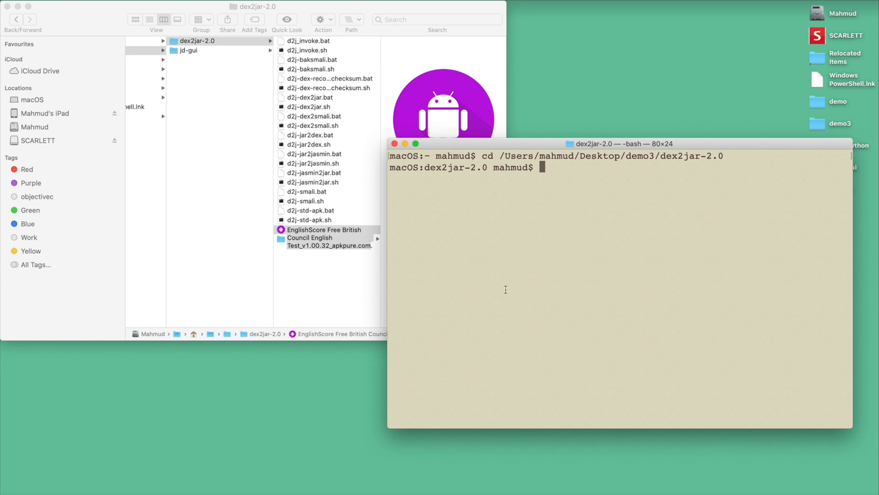
Run chmod 0777 to grant full permissions on the dex2jar-2.0 files
text(chm)
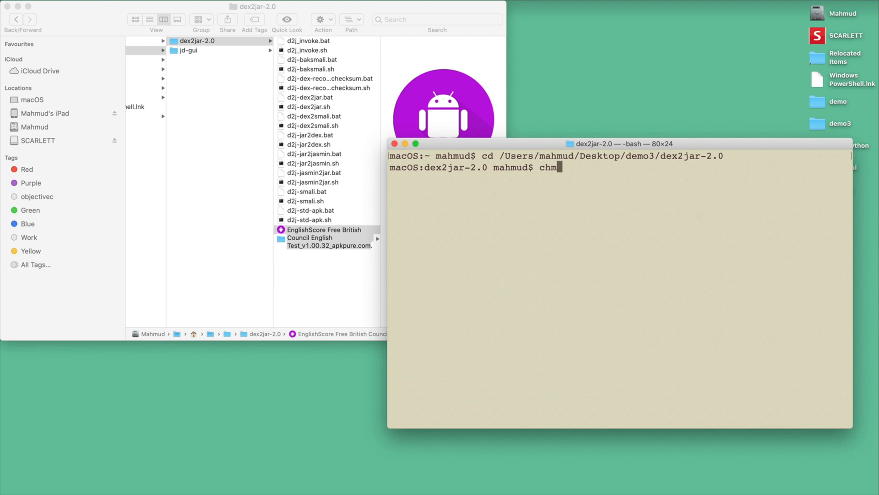
text(od)
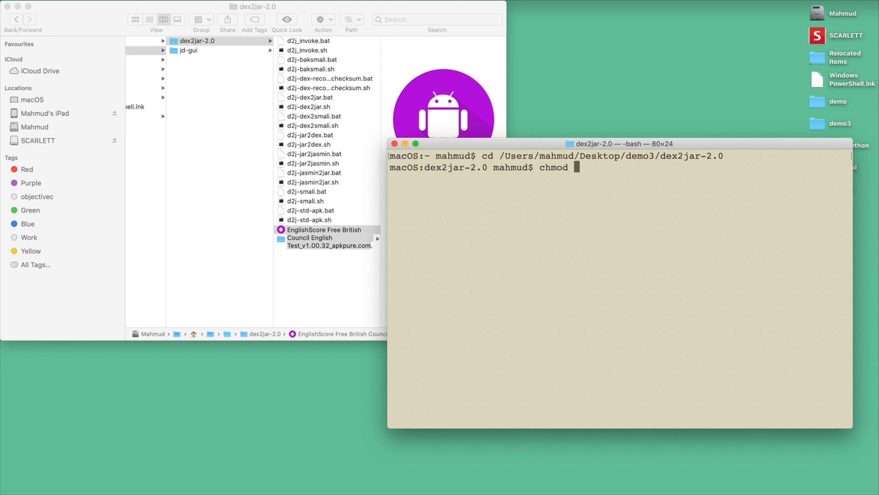
text(0777)
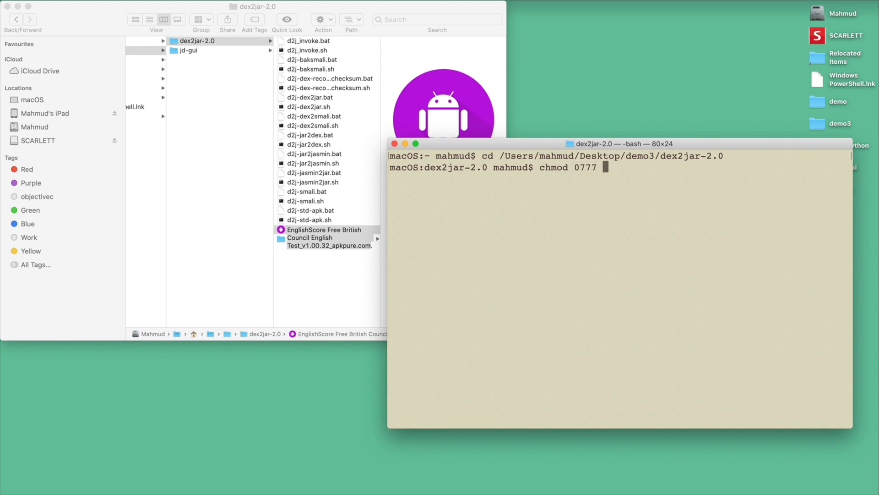
key(Return)
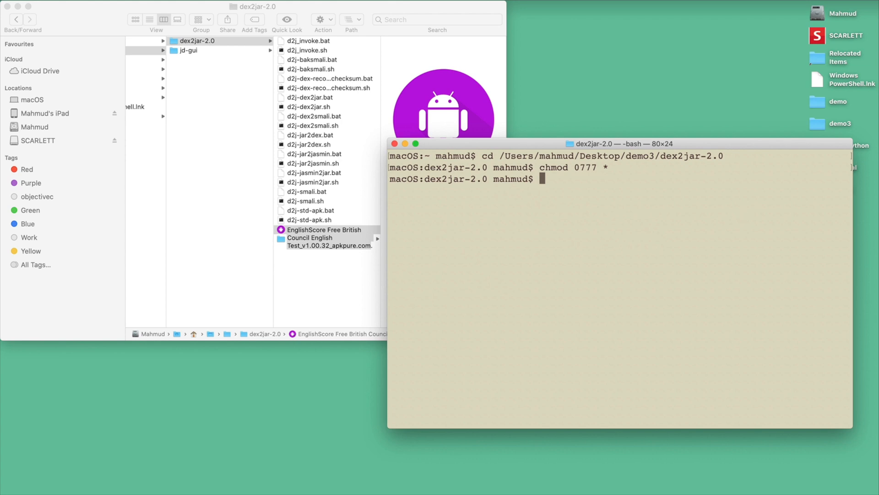
mouse_move(522, 247)
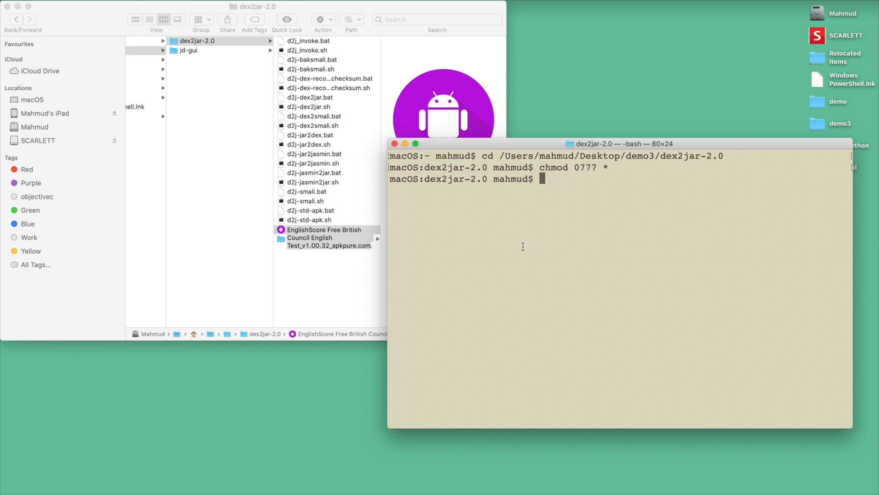
Type ./d2j-dex2jar.sh followed by the EnglishScore APK name, starting with 'En'
text(.)
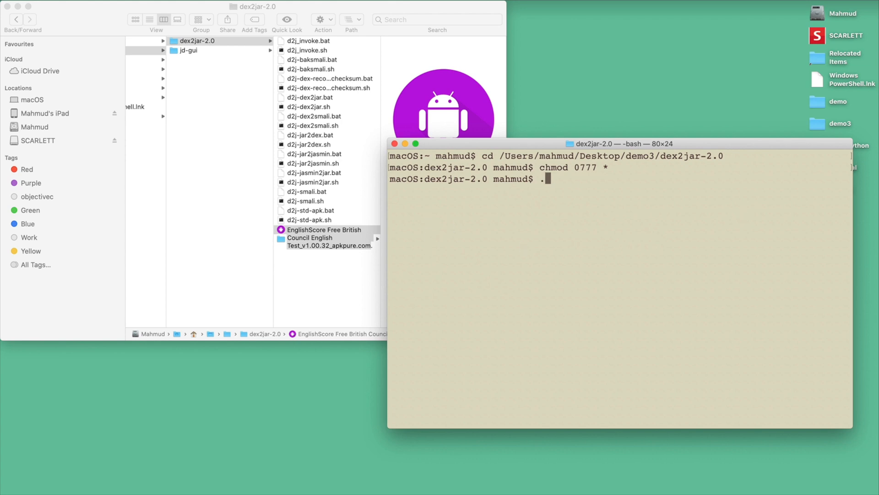
text(/)
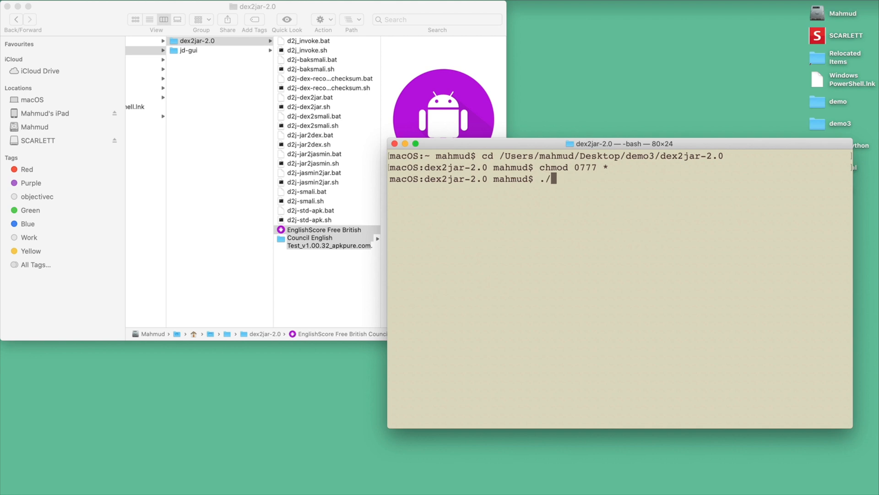
text(d2j)
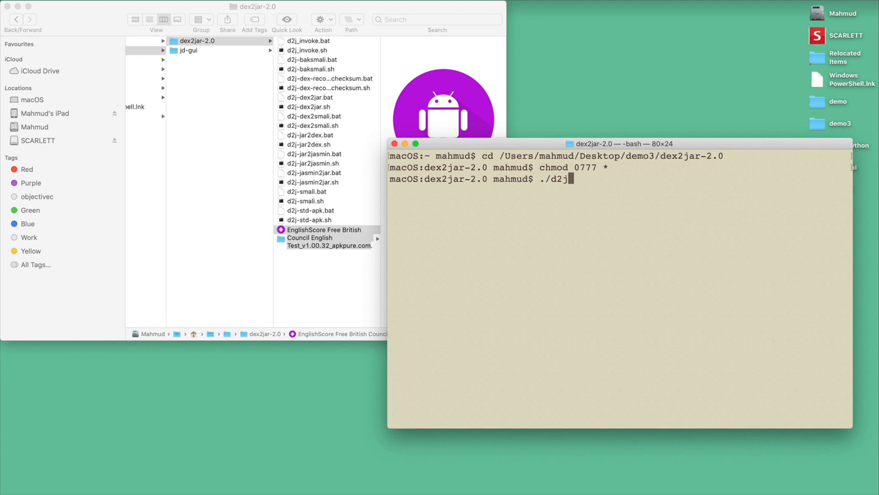
text(-dex2j)
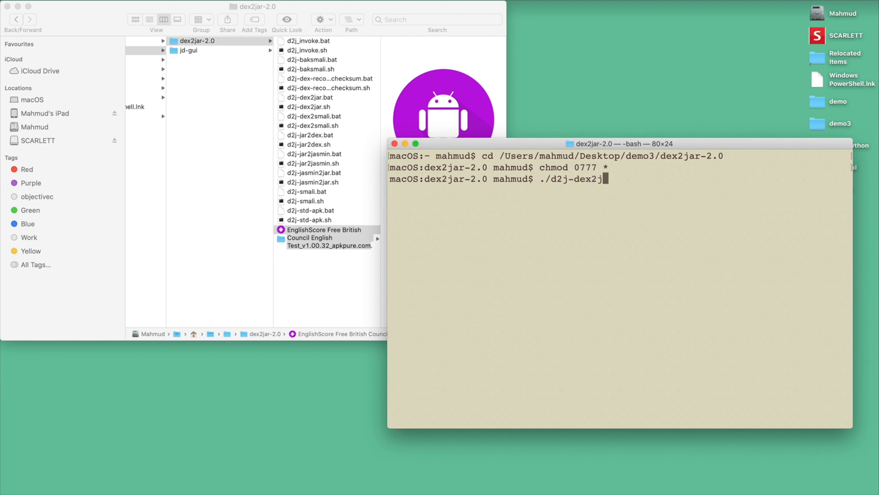
text(ar.sh)
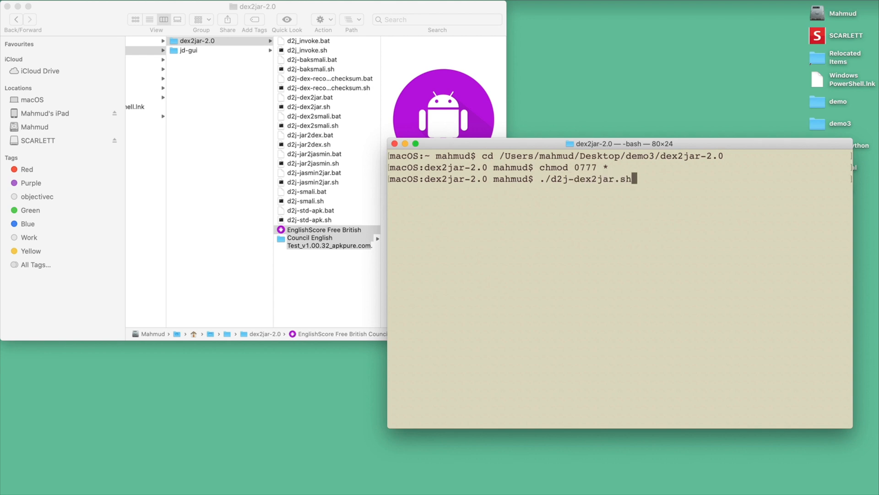
mouse_move(321, 111)
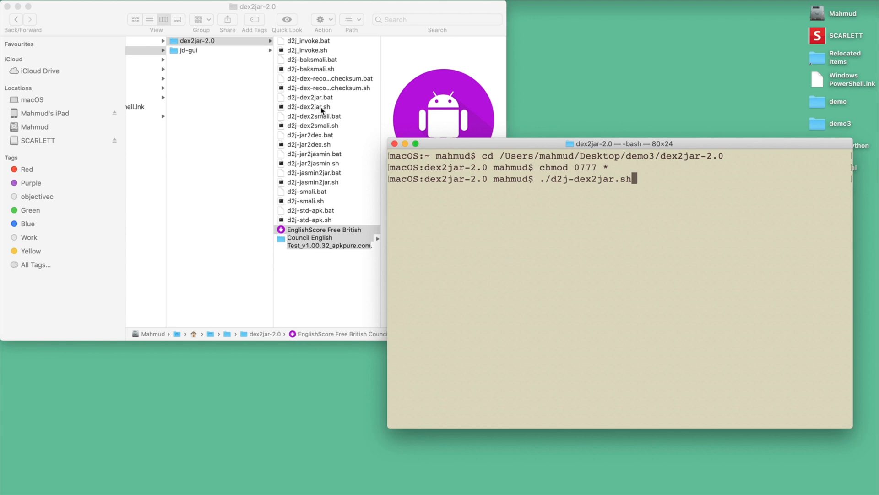
click(307, 107)
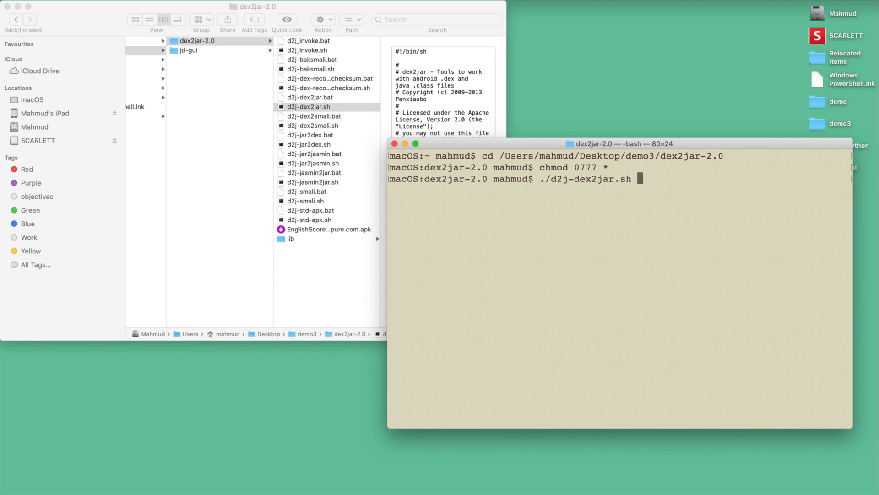
text(En)
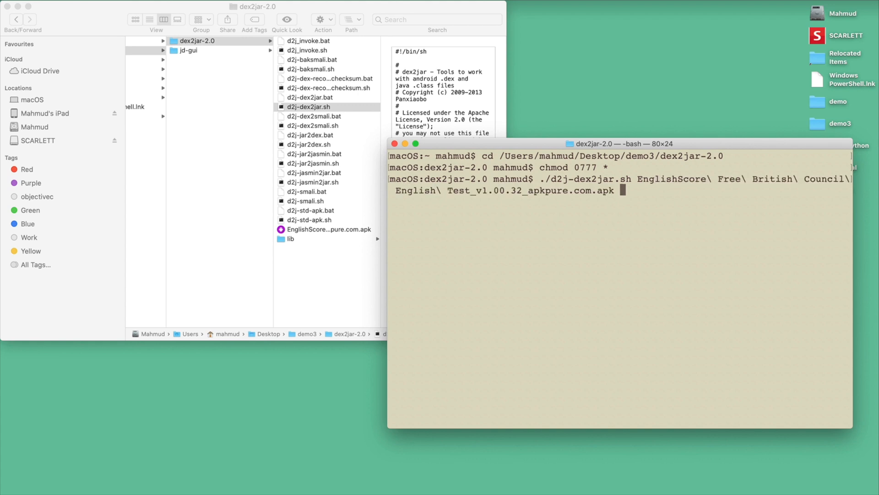
mouse_move(581, 215)
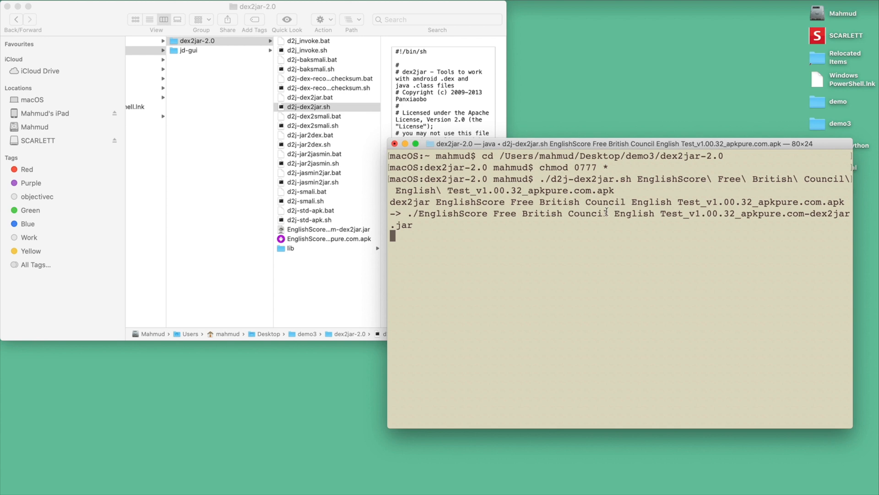
mouse_move(380, 244)
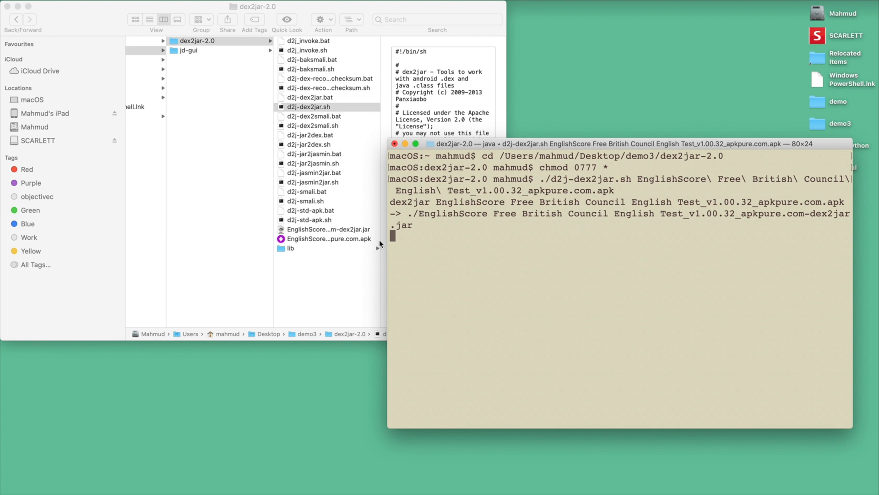
mouse_move(464, 262)
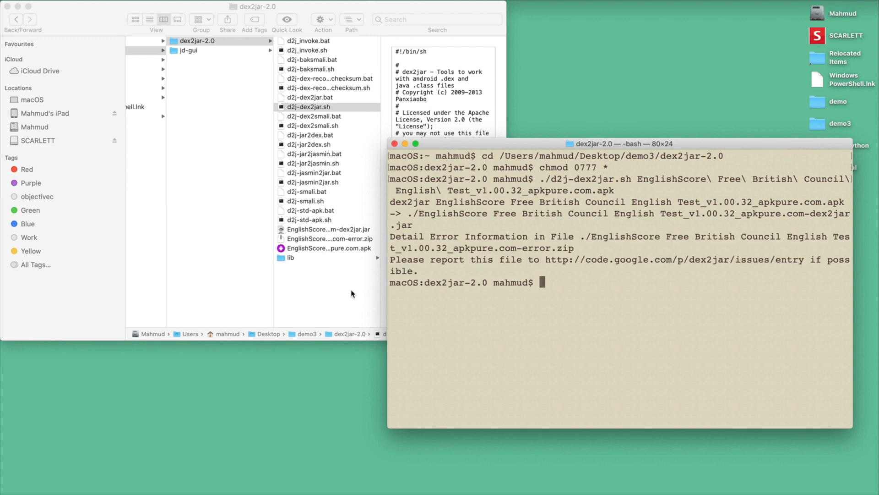
Select the generated EnglishScore -dex2jar.jar (9.6 MB) in the dex2jar-2.0 folder
click(329, 229)
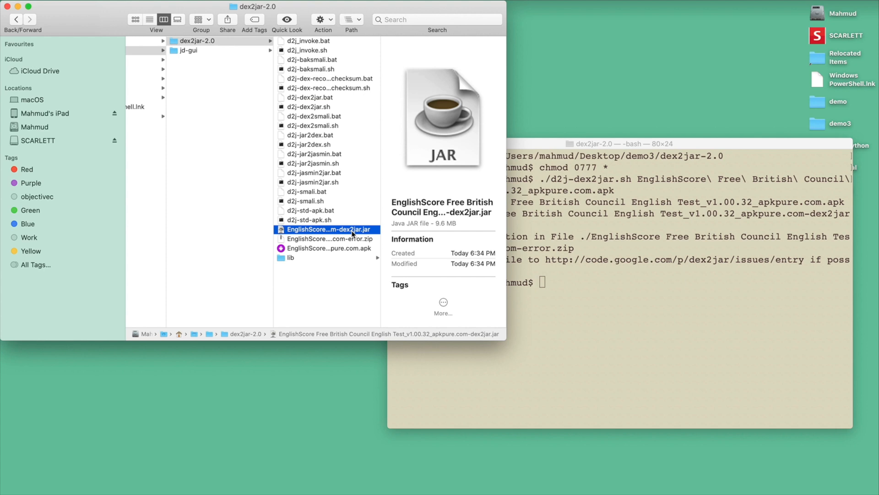
mouse_move(364, 235)
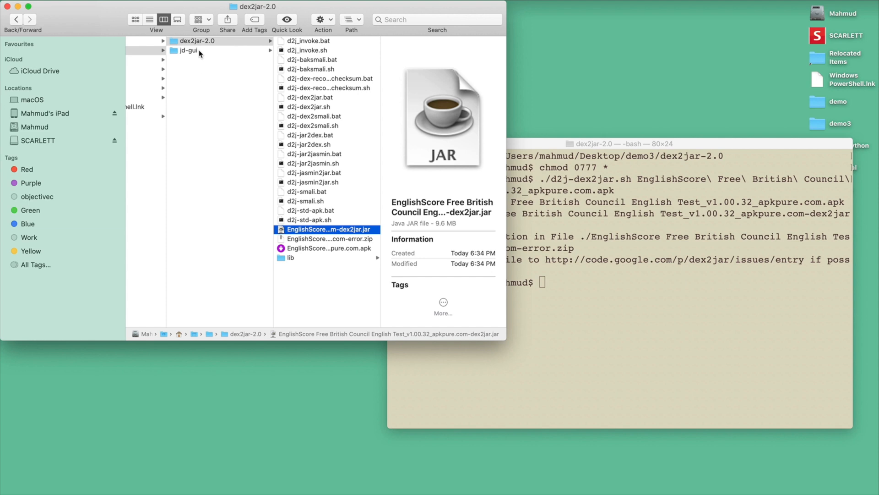
Browse jd-gui's build folder: libs, then distributions, then back to libs
click(189, 51)
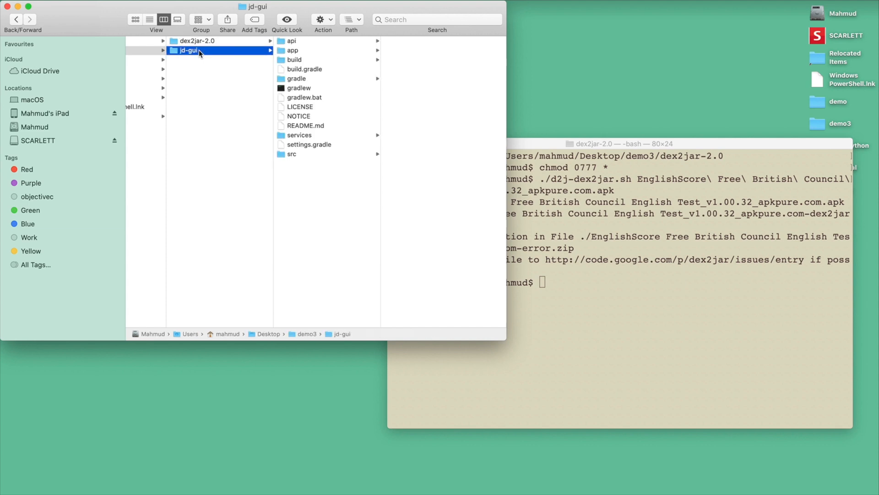
click(294, 60)
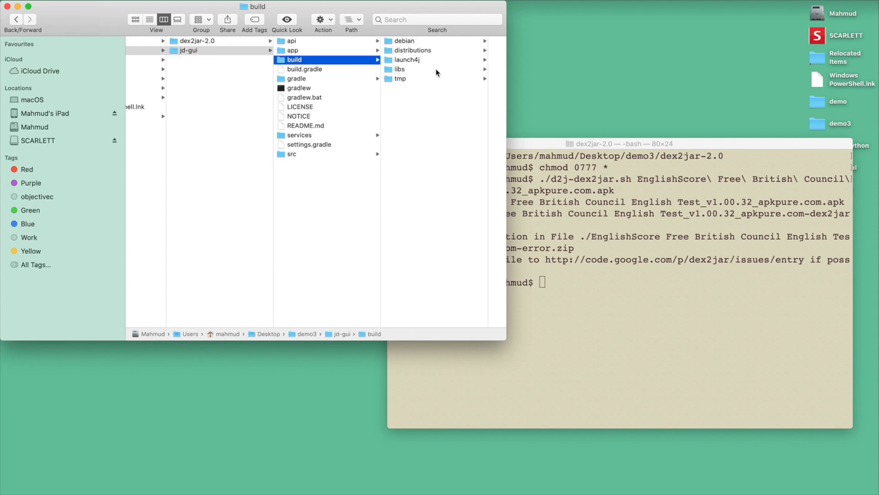
click(400, 69)
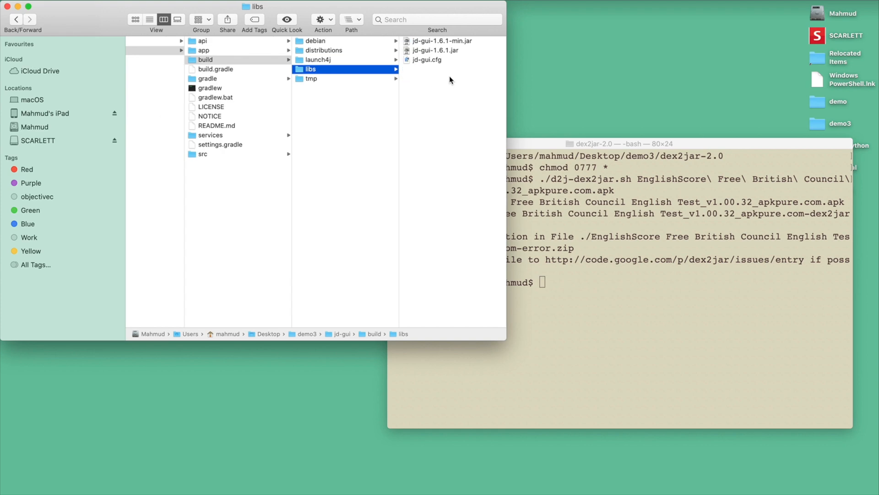
mouse_move(367, 61)
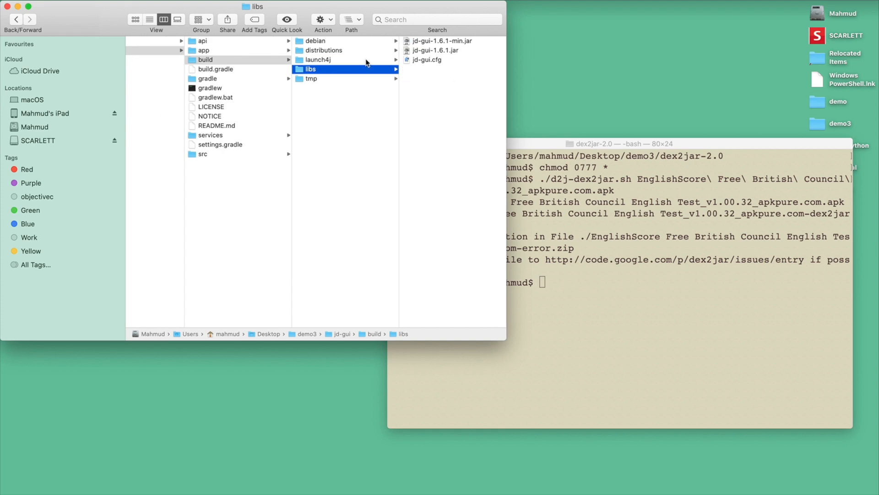
click(324, 49)
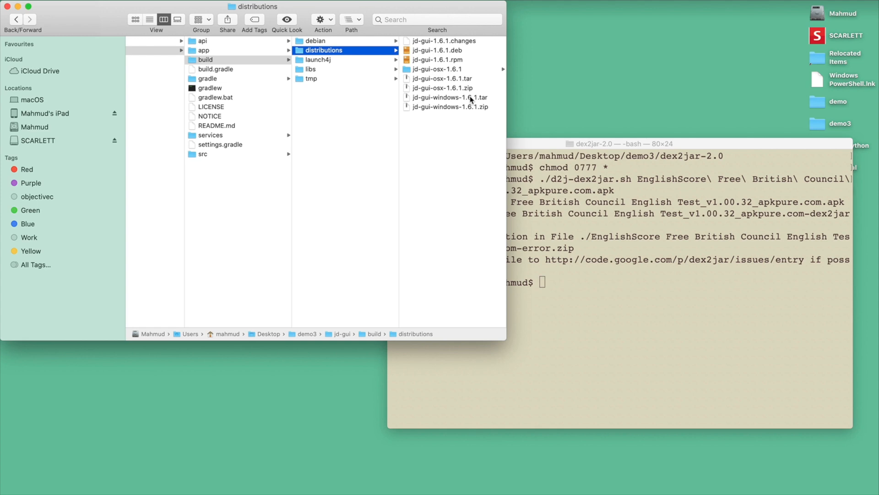
mouse_move(470, 101)
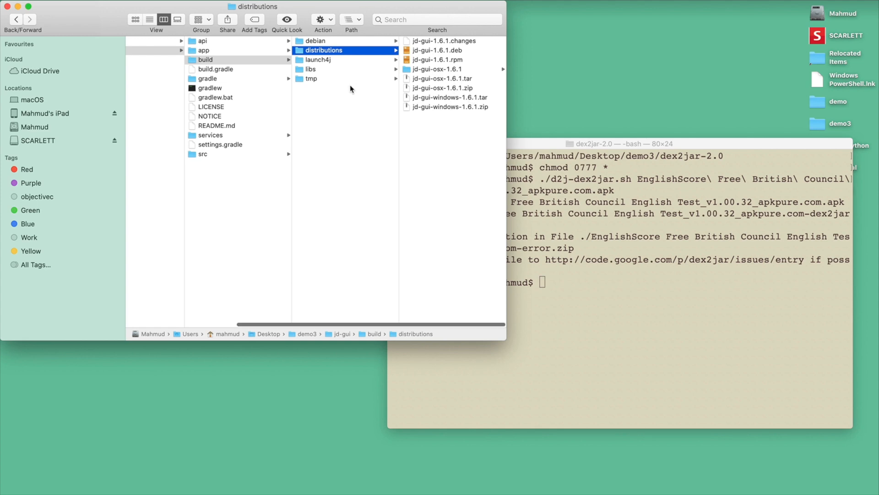
click(312, 69)
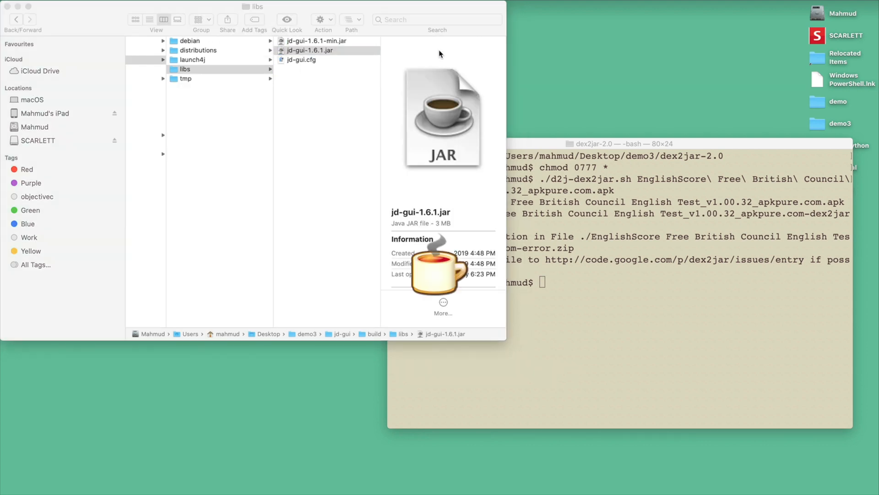
Launch JD-GUI from jd-gui-1.6.1.jar in the libs folder
double_click(310, 50)
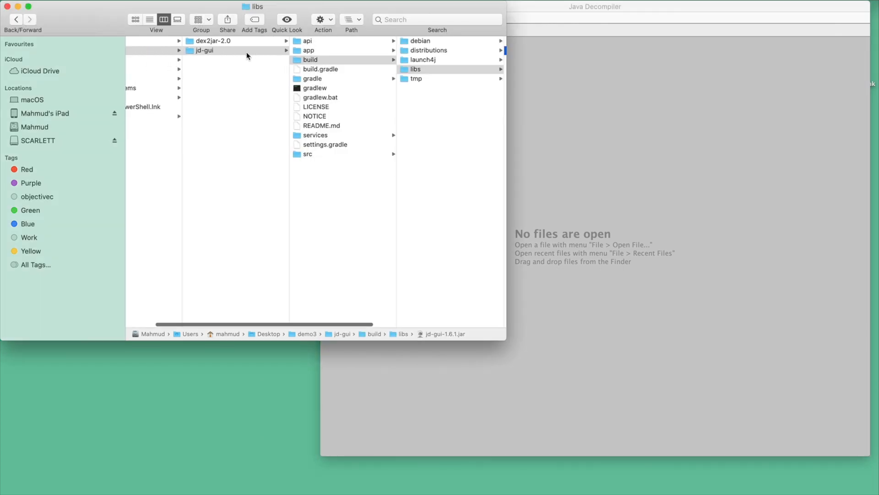
Return to dex2jar-2.0 and load the EnglishScore -dex2jar.jar into JD-GUI
click(212, 41)
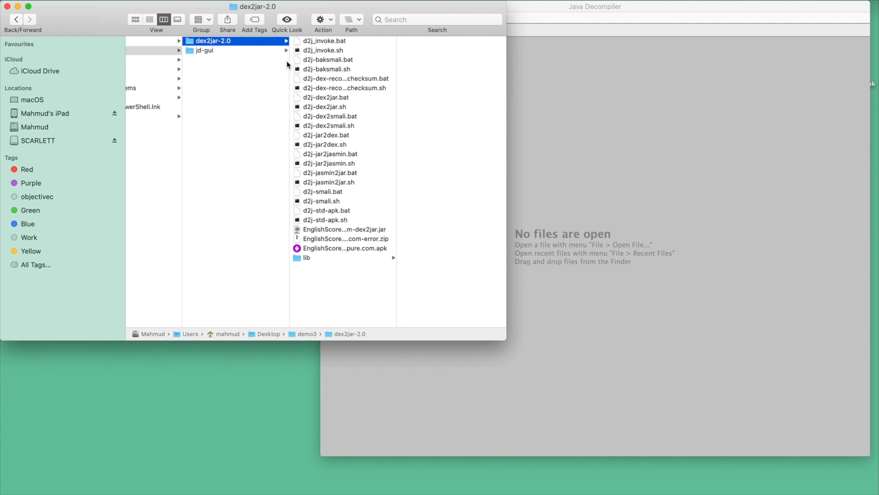
mouse_move(352, 237)
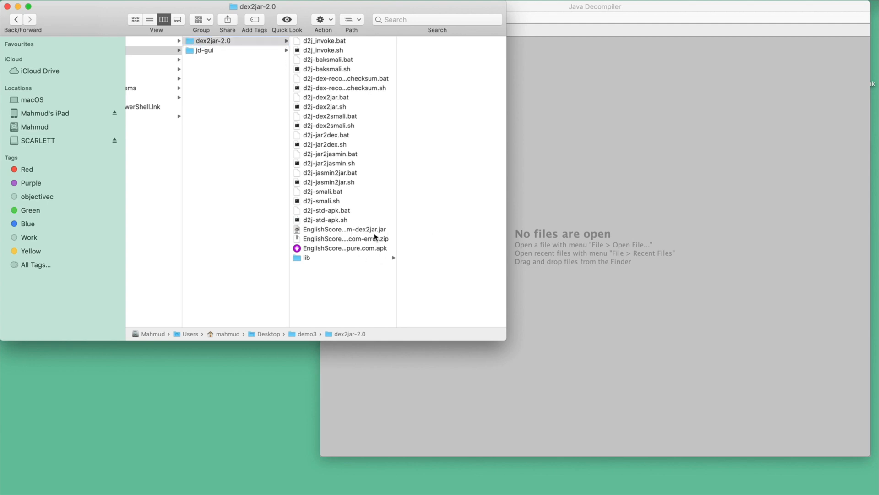
click(345, 229)
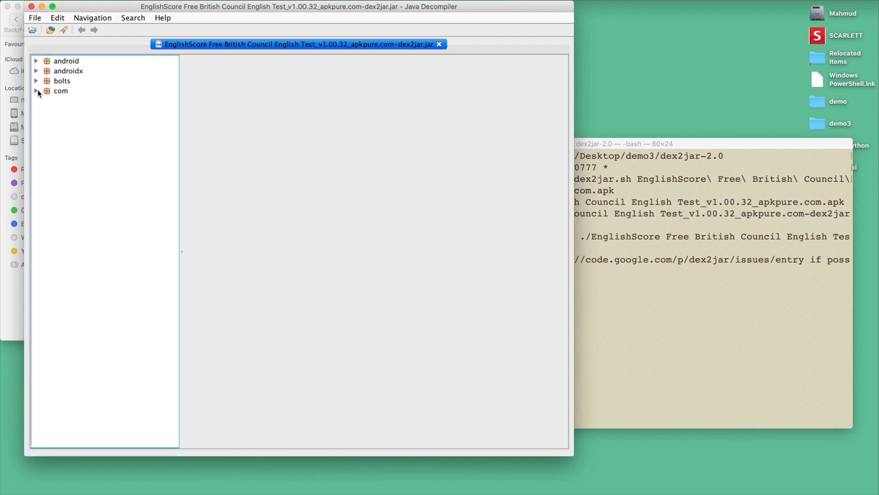
Expand com and englishscore to reveal data, network, ui, util and BritishCouncil.class
click(36, 90)
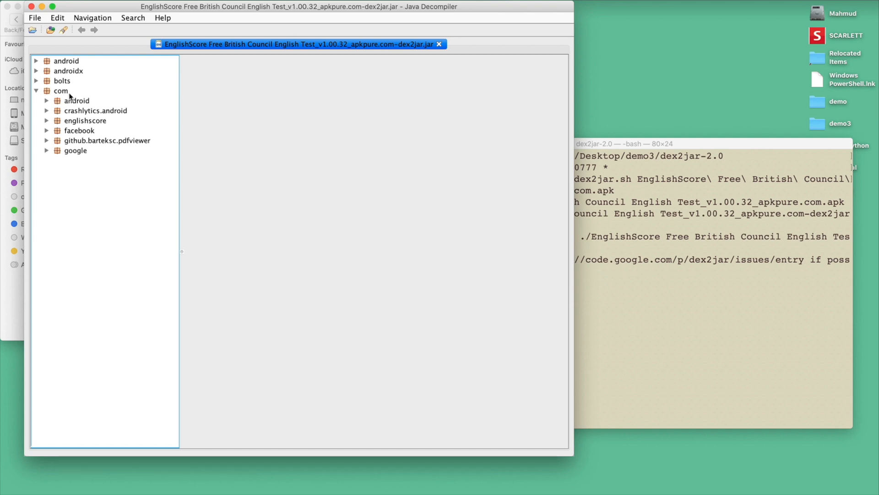
mouse_move(92, 200)
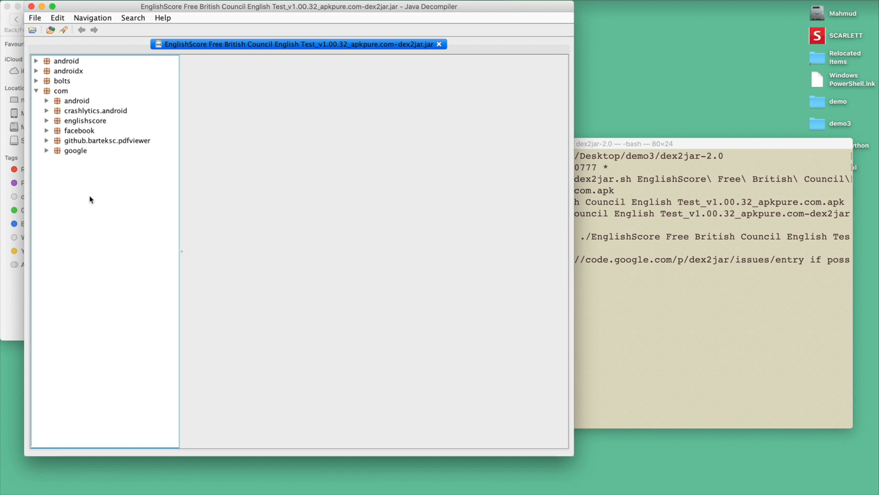
mouse_move(103, 202)
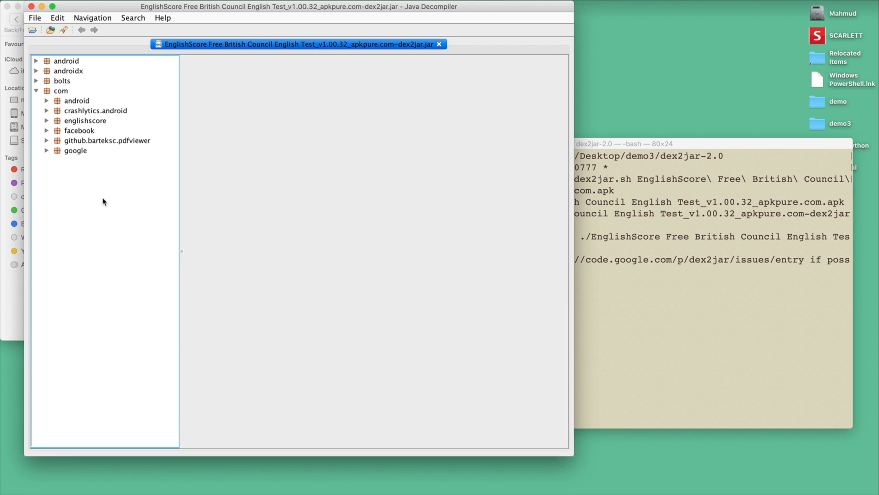
mouse_move(52, 148)
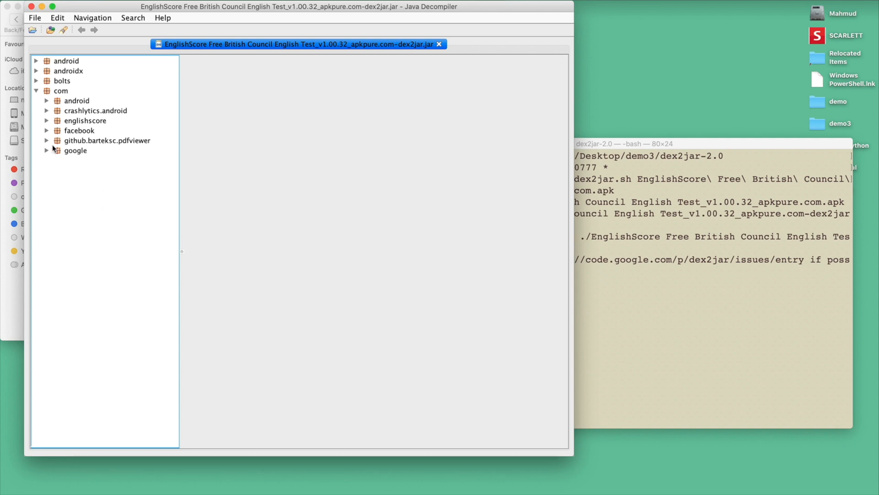
click(47, 120)
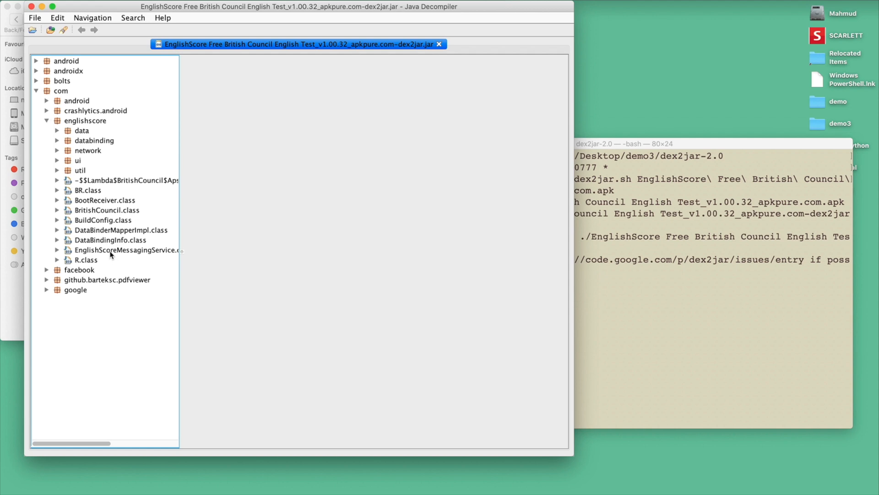
Open BritishCouncil.class and scroll through its static flags and initializer
double_click(107, 210)
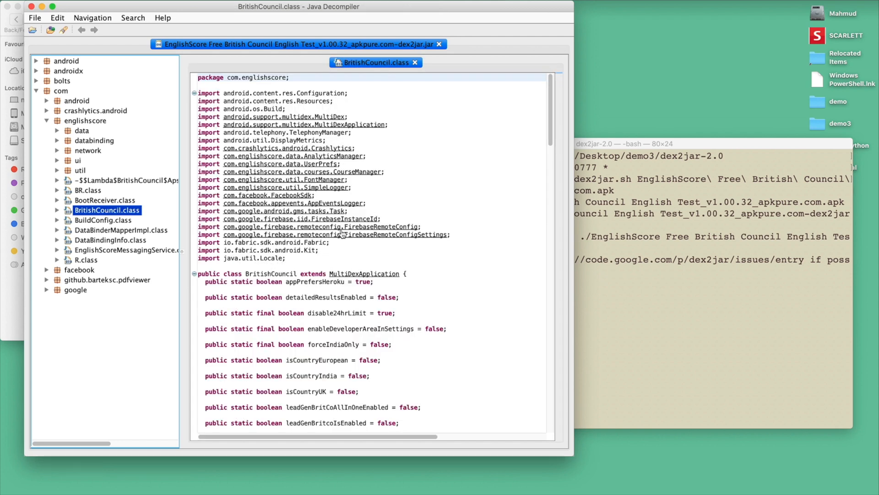
mouse_move(353, 285)
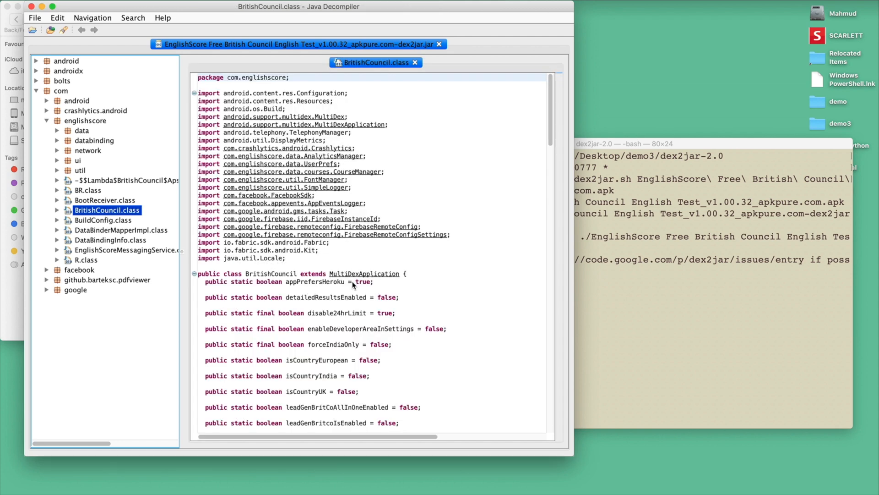
scroll(down, 3)
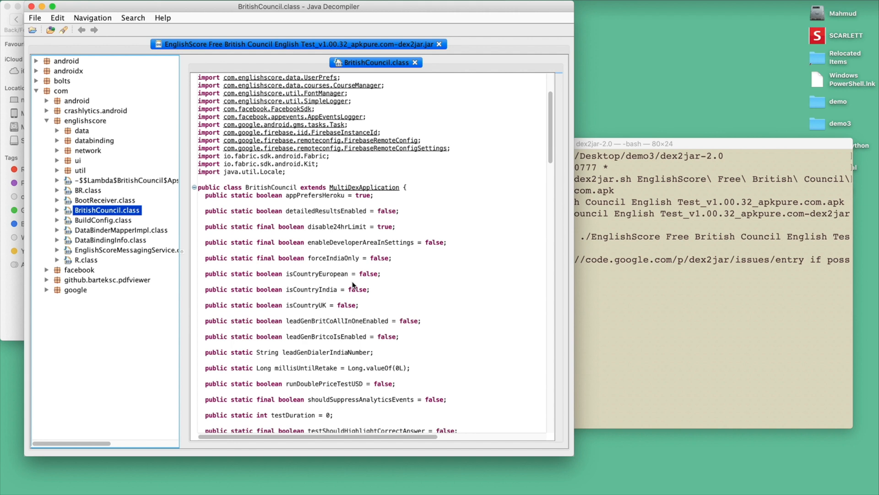
scroll(up, 3)
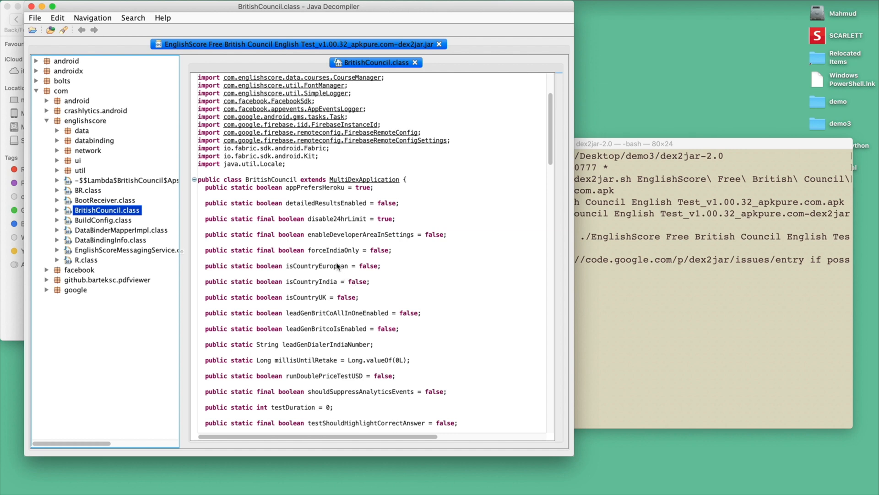
scroll(down, 3)
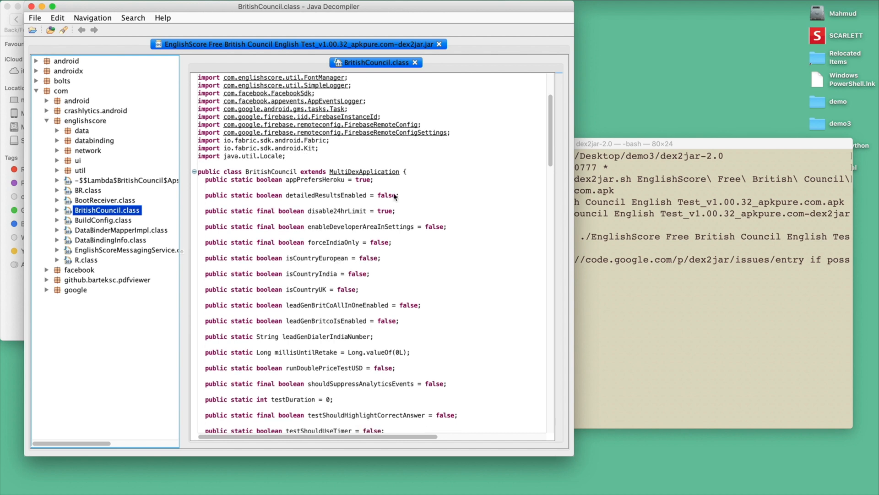
scroll(down, 3)
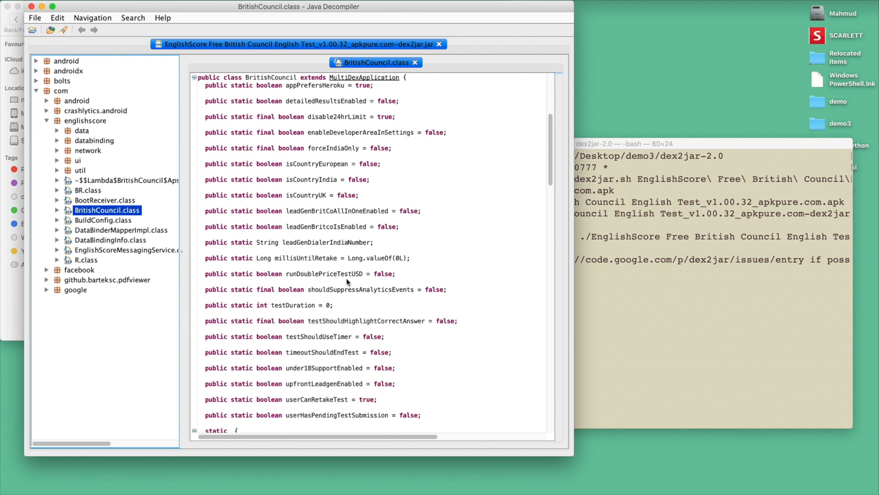
scroll(up, 3)
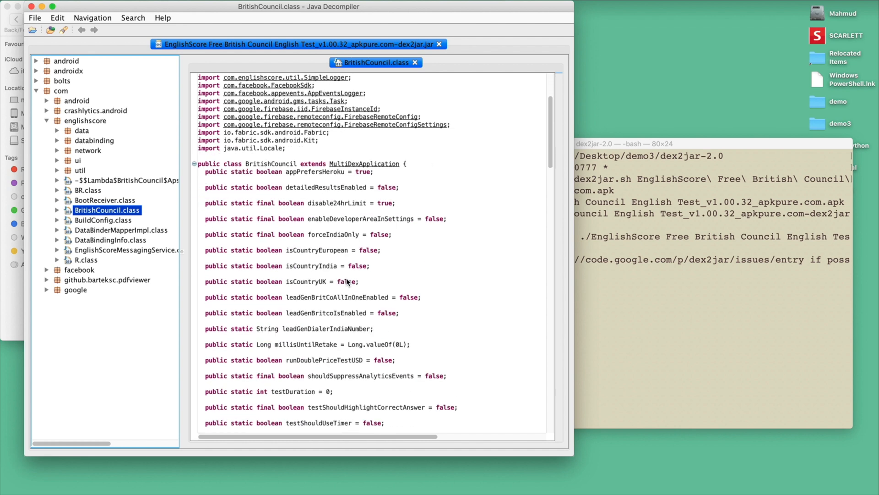
scroll(up, 3)
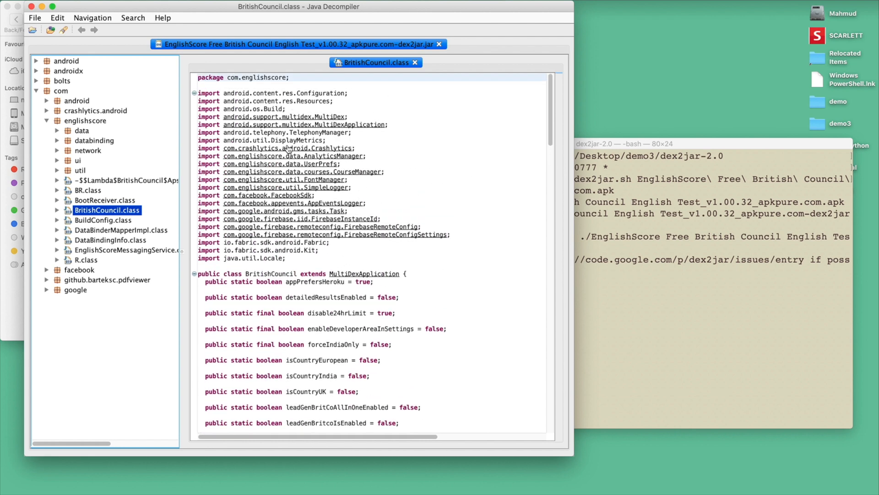
scroll(down, 3)
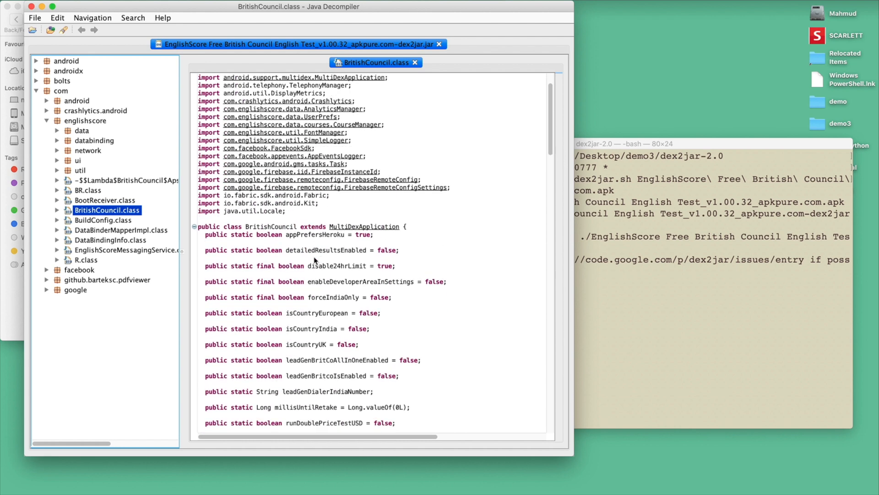
scroll(down, 3)
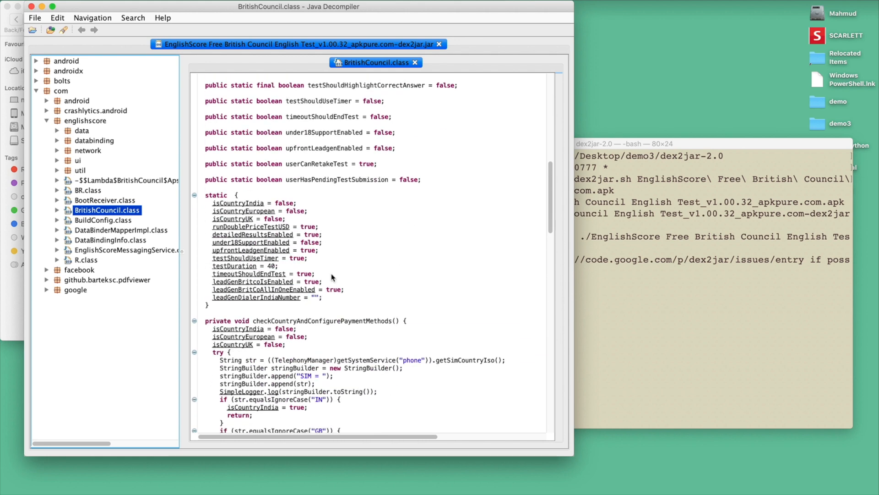
scroll(down, 3)
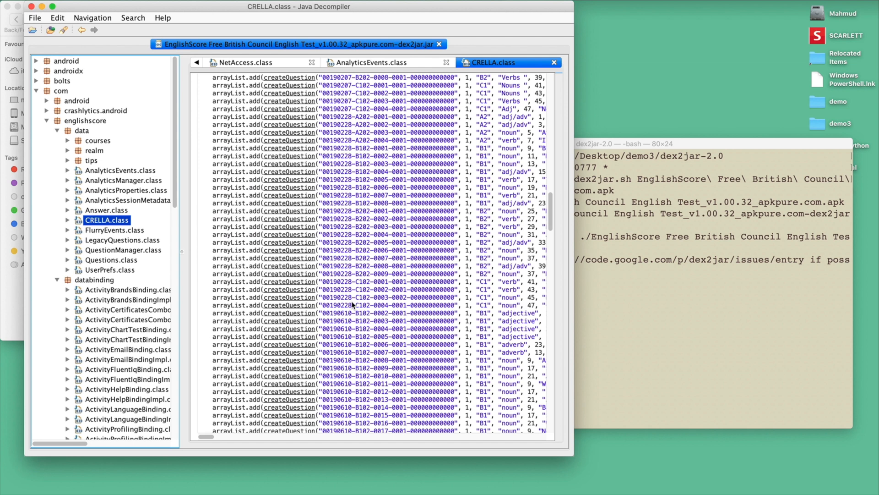
Scroll CRELLA.class to the start of getAllCRELLAGrammarAndVocabQuestions()
scroll(down, 3)
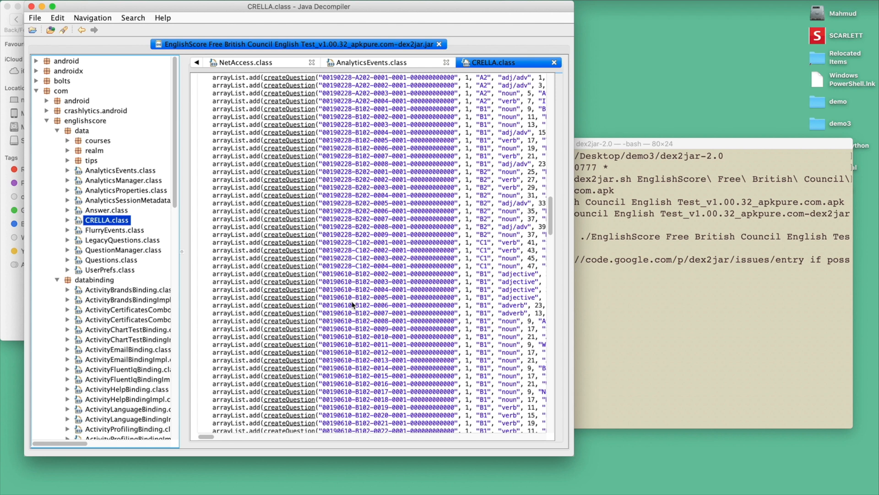
scroll(down, 3)
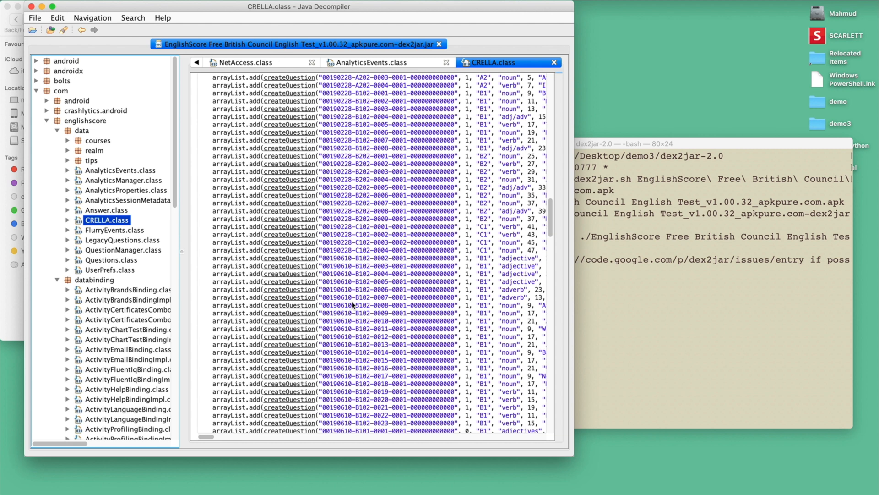
scroll(up, 3)
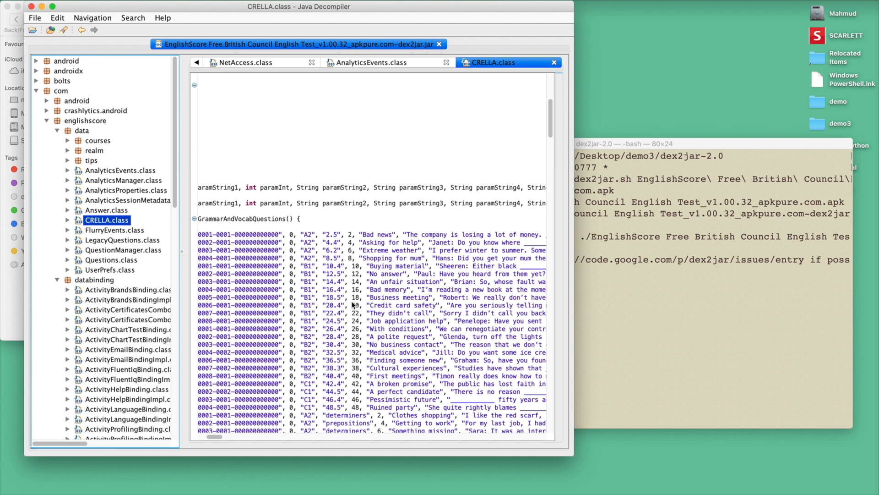
mouse_move(363, 297)
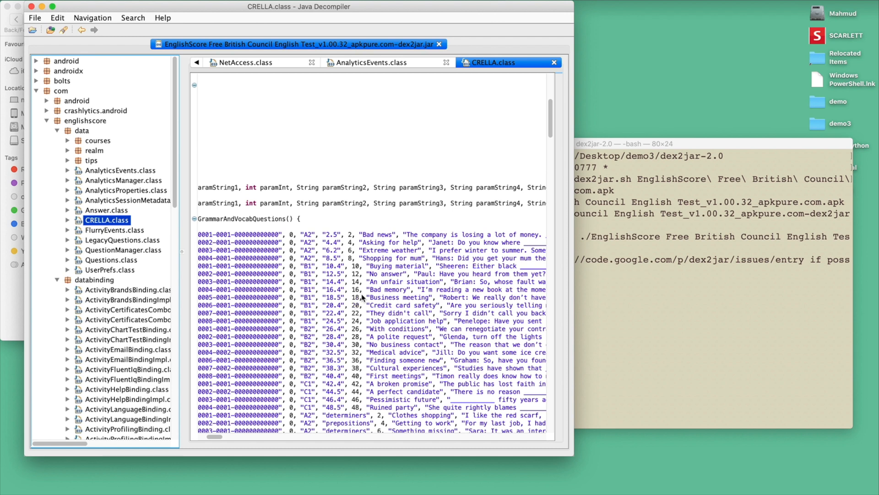
scroll(up, 3)
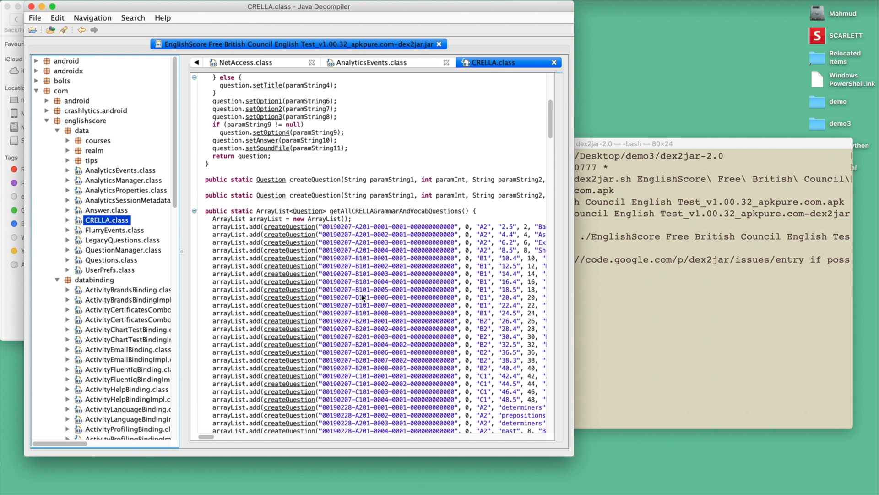
mouse_move(363, 298)
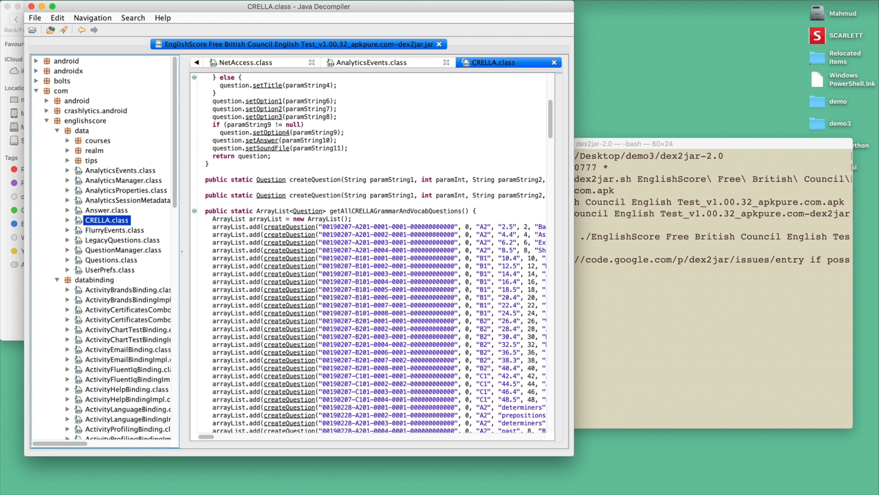
mouse_move(272, 199)
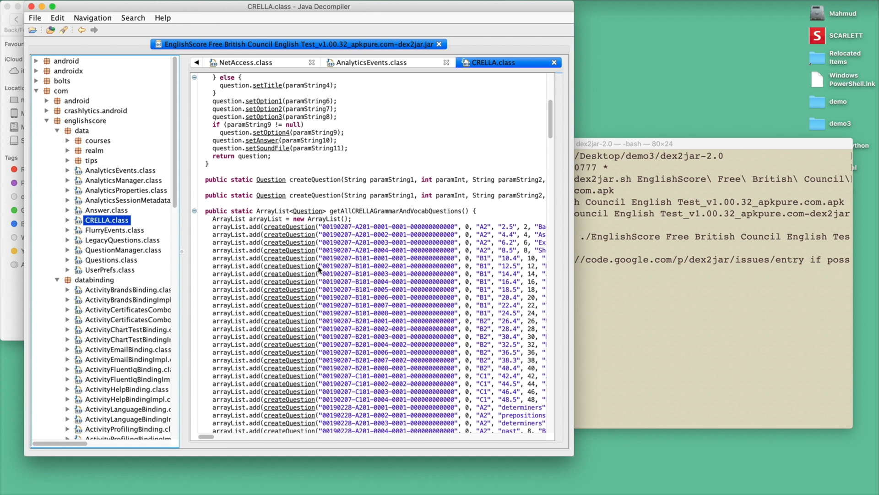
scroll(down, 3)
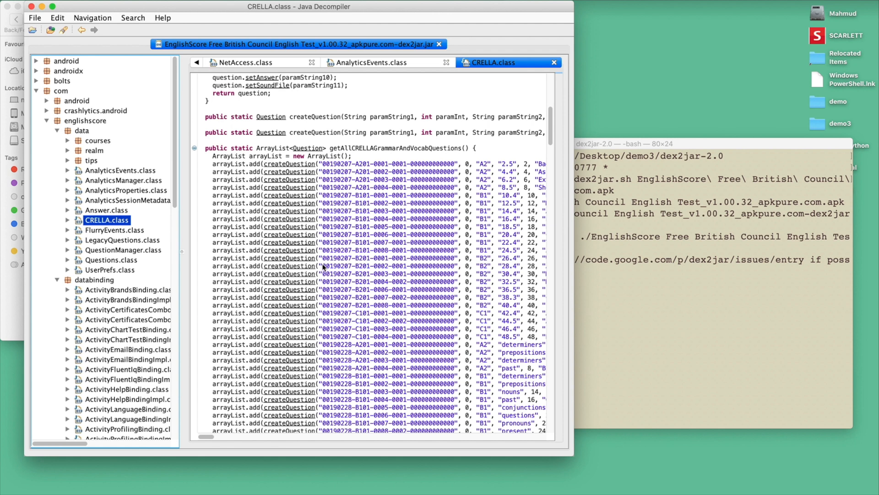
scroll(down, 3)
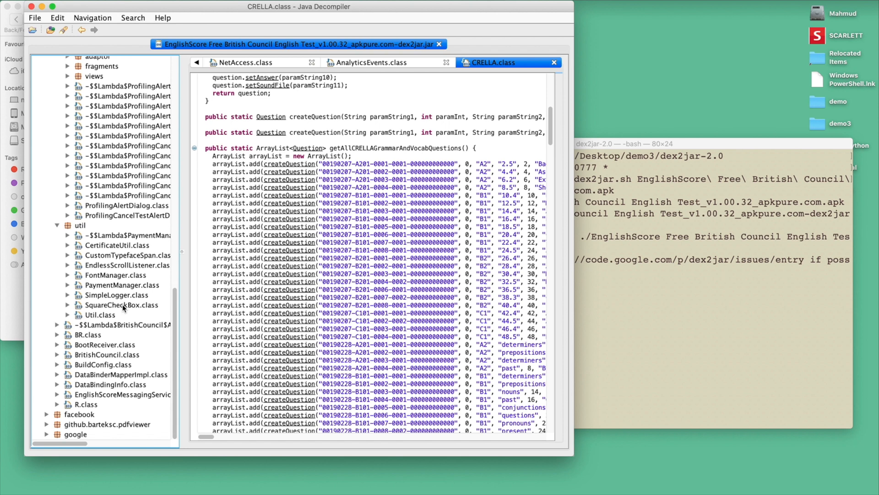
scroll(right, 3)
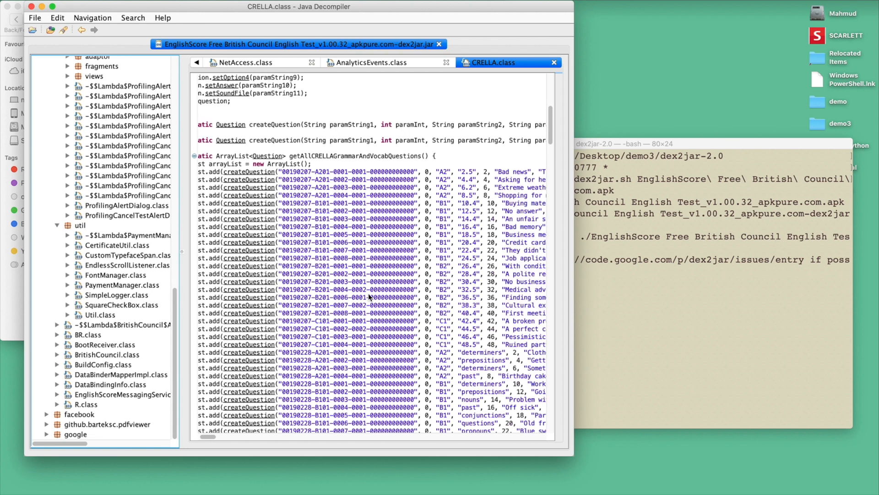
scroll(right, 3)
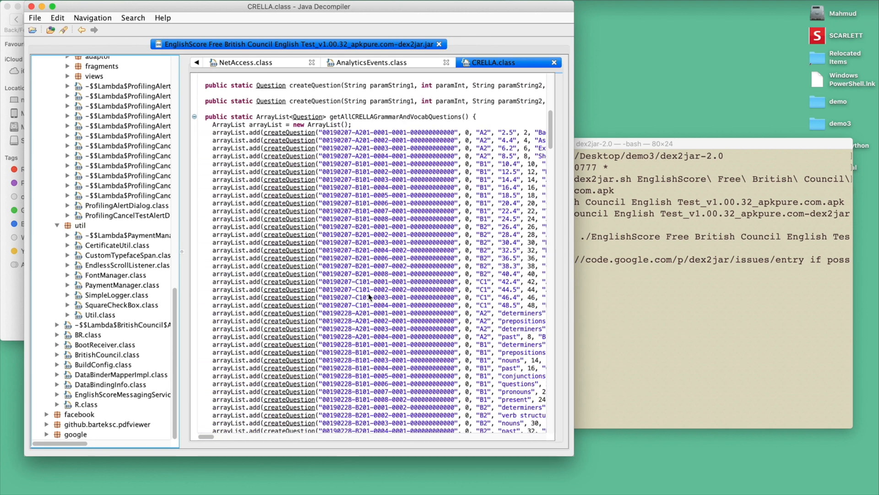
scroll(down, 3)
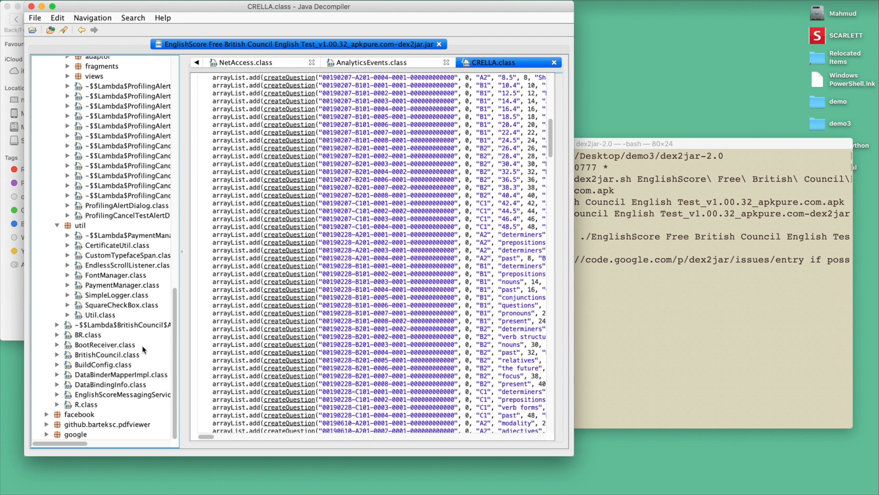
mouse_move(45, 418)
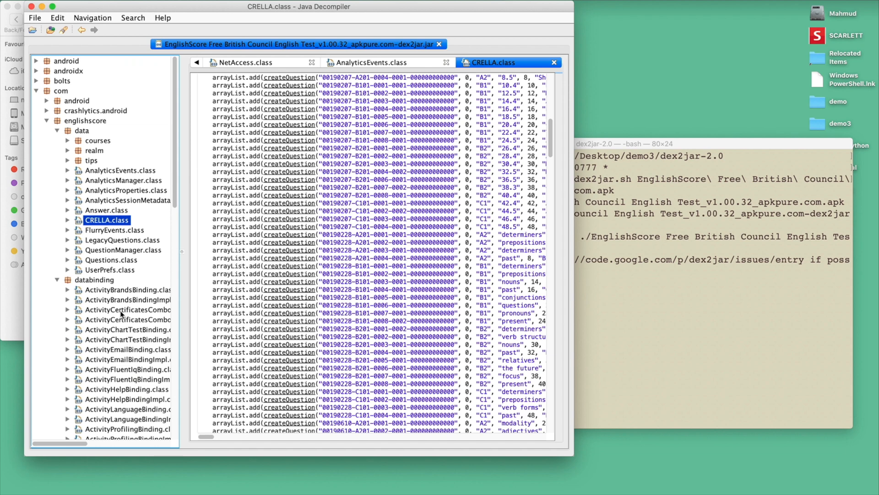
mouse_move(225, 251)
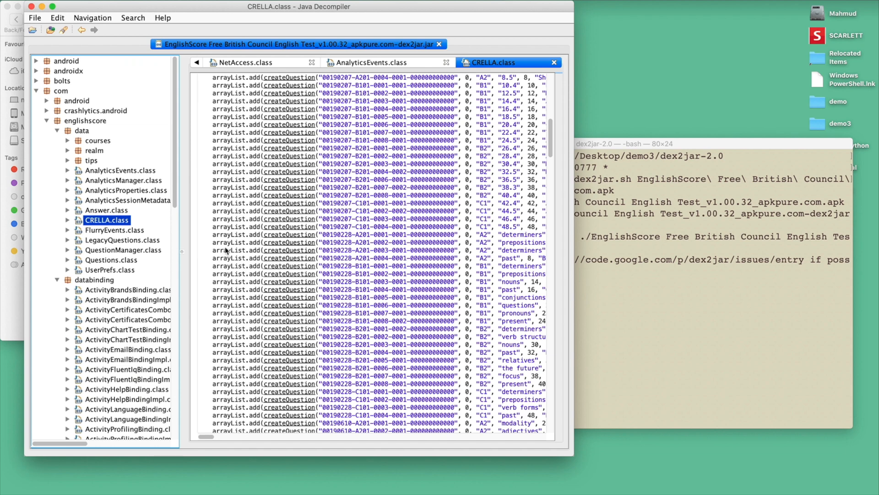